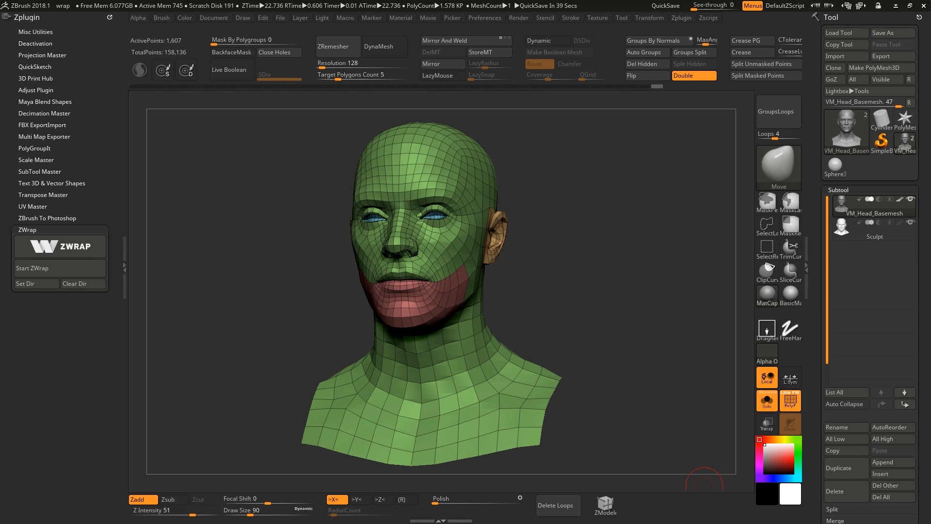
pyautogui.moveTo(580, 213)
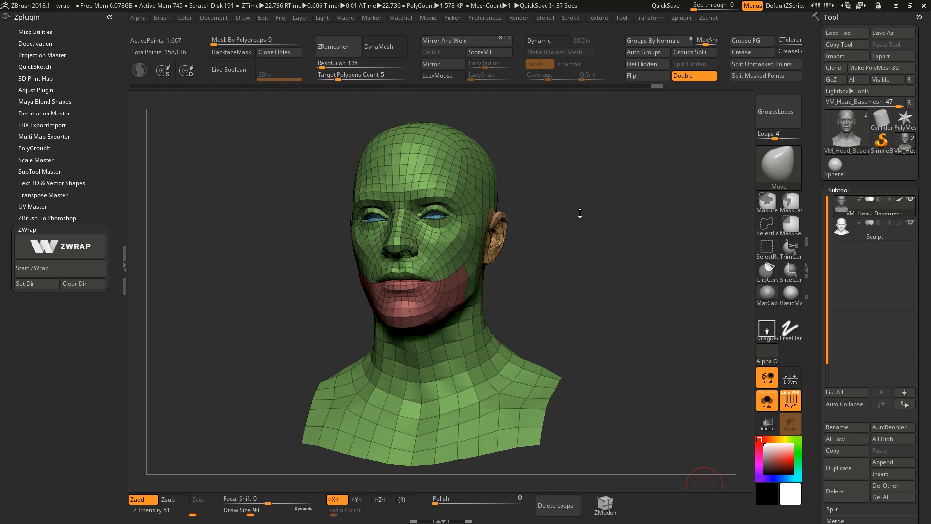
pyautogui.moveTo(583, 211)
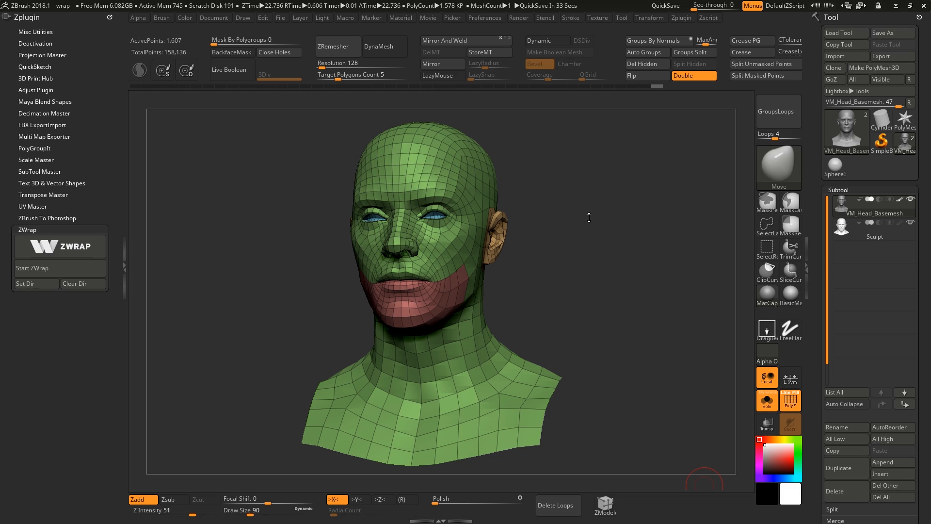
pyautogui.moveTo(589, 222)
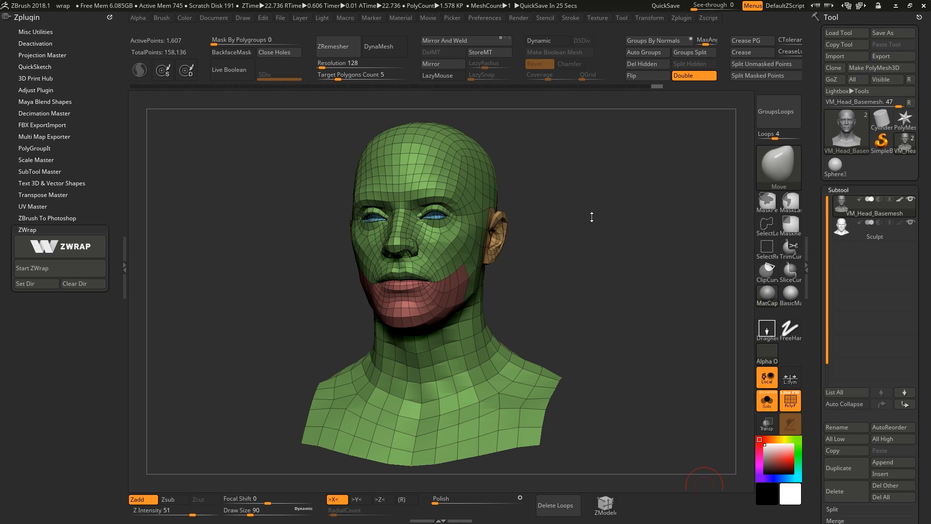
pyautogui.moveTo(581, 206)
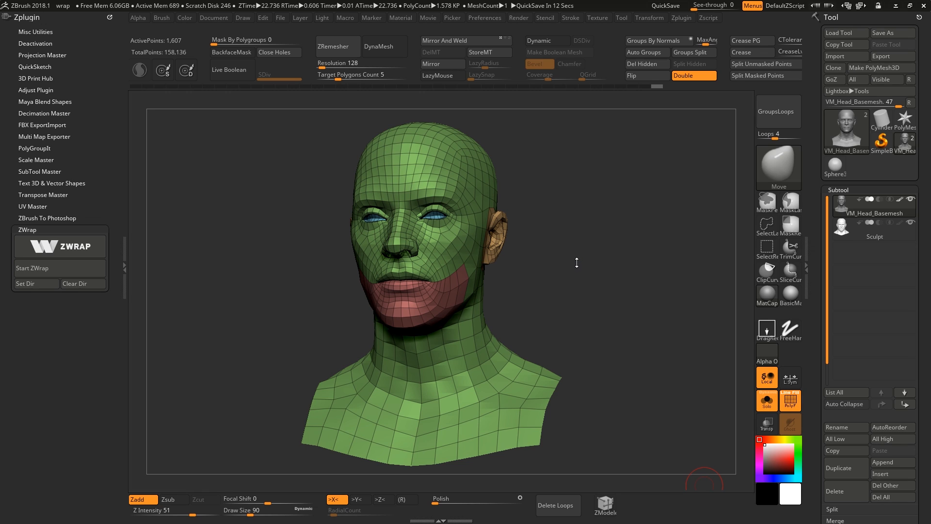
pyautogui.moveTo(557, 238)
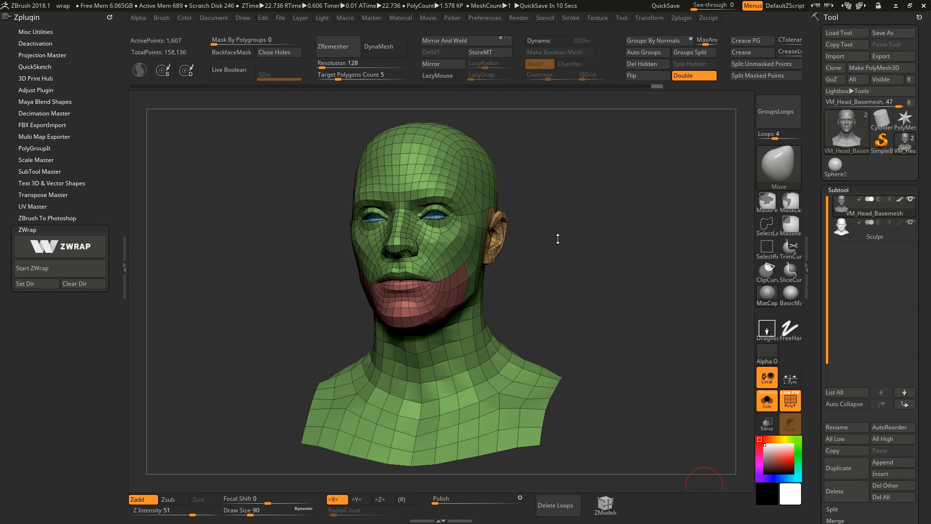
pyautogui.moveTo(568, 254)
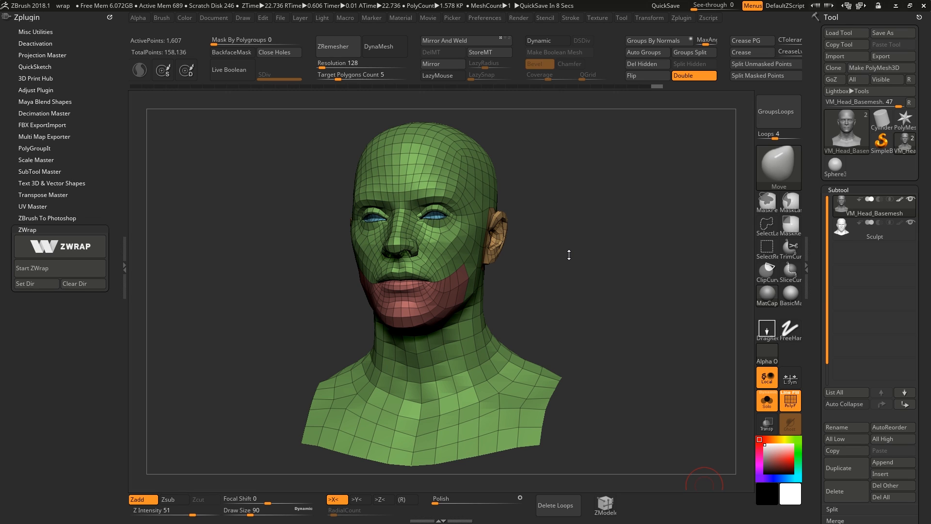
pyautogui.moveTo(567, 242)
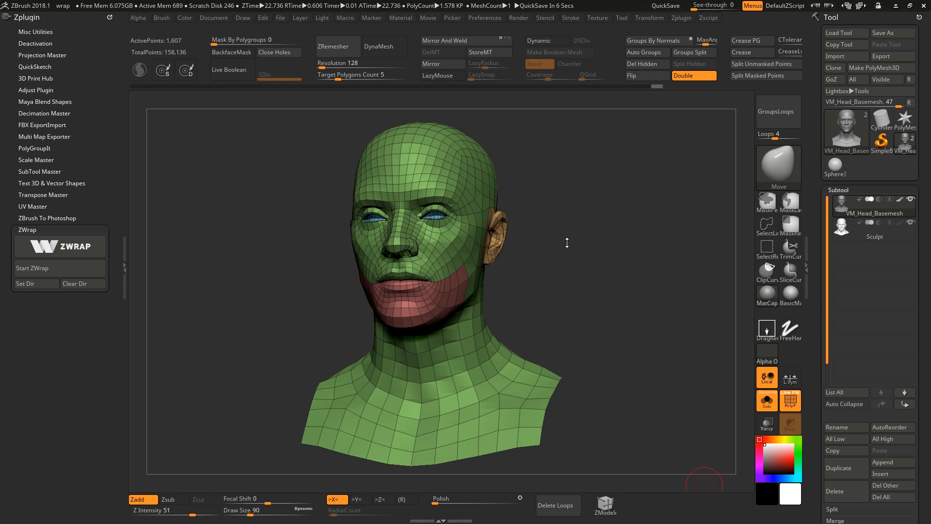
pyautogui.moveTo(563, 231)
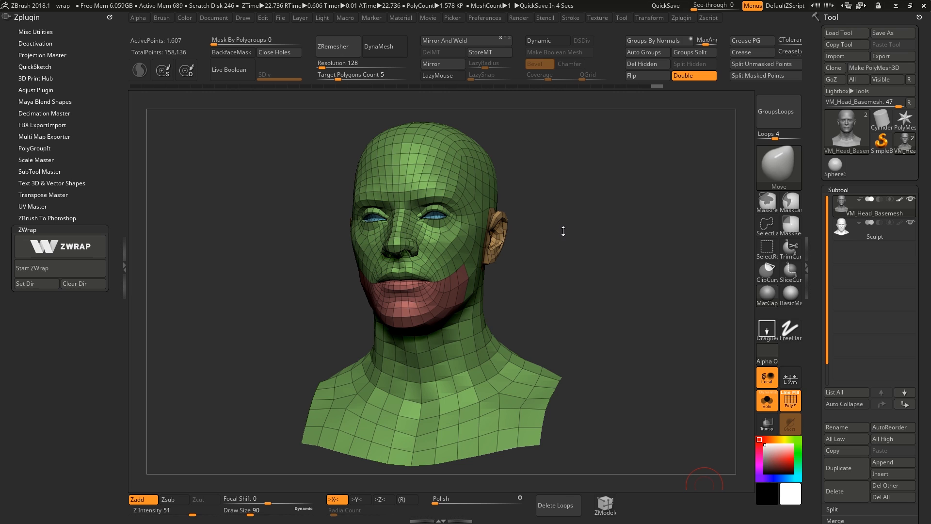
pyautogui.moveTo(571, 242)
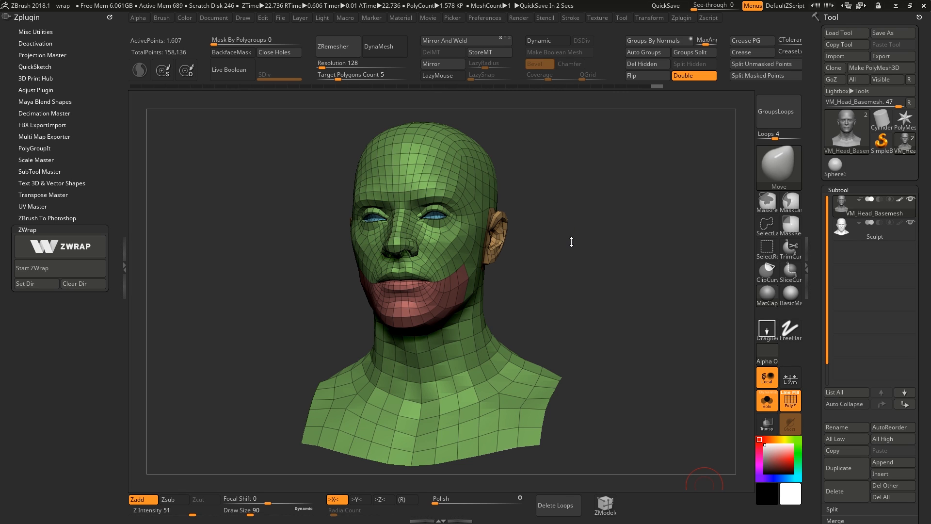
pyautogui.moveTo(548, 257)
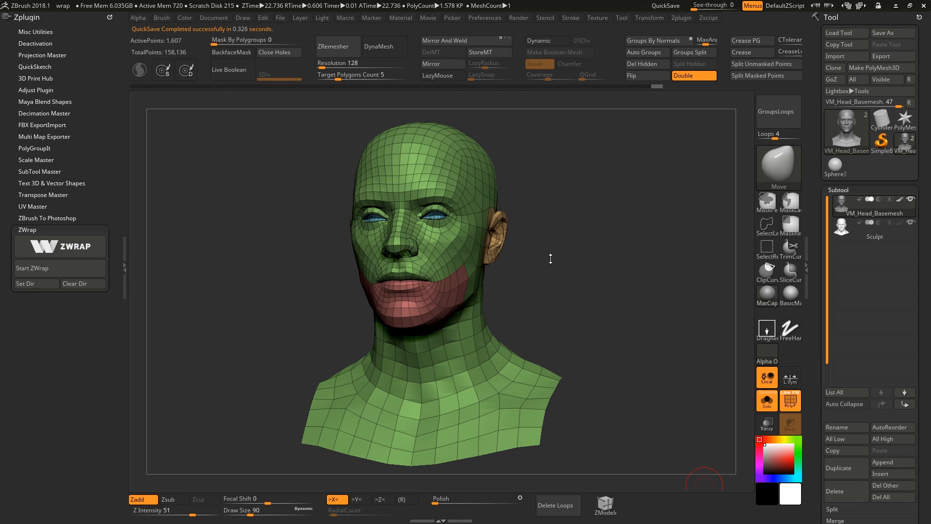
pyautogui.moveTo(554, 267)
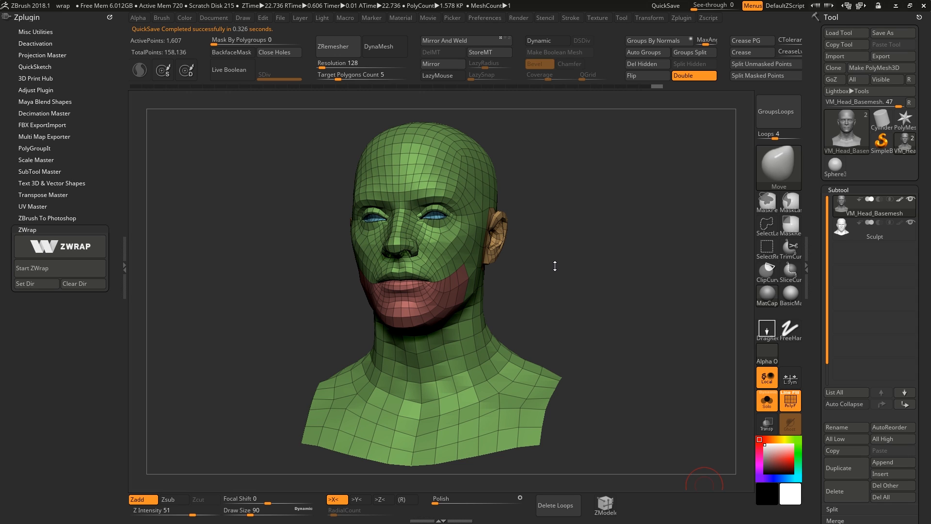
pyautogui.moveTo(553, 263)
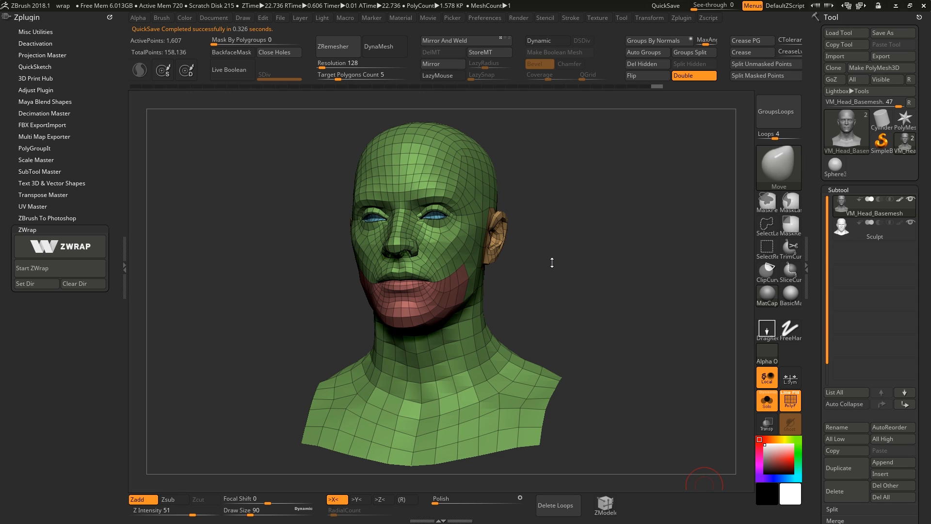
pyautogui.moveTo(548, 262)
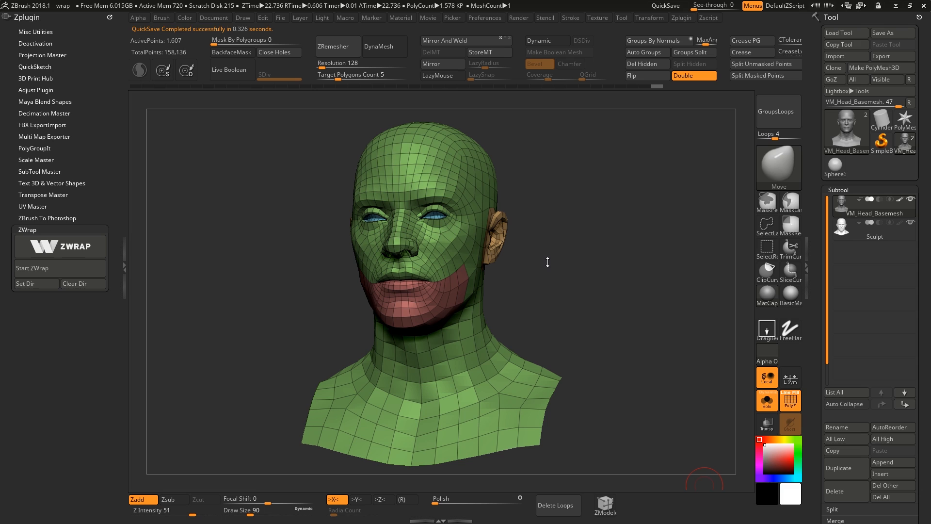
pyautogui.moveTo(513, 260)
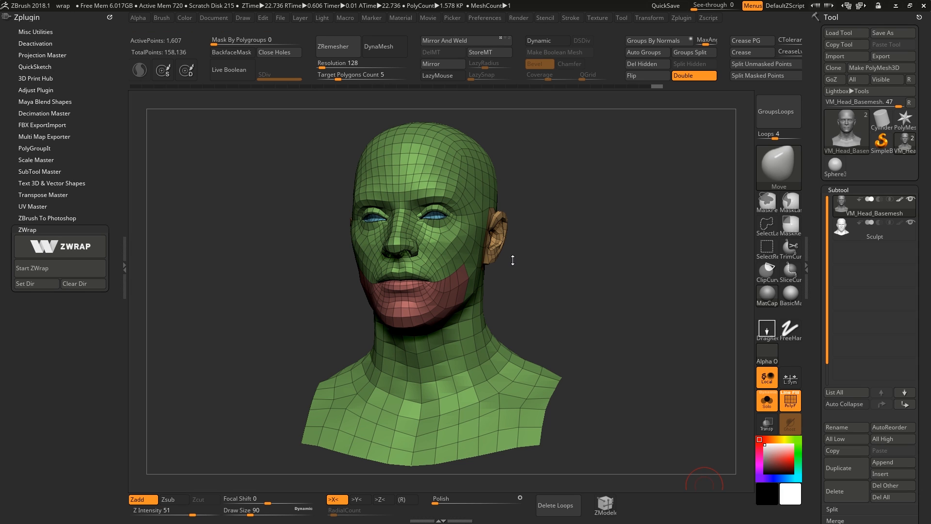
# Orbit the sculpted head to a front view, then launch Start ZWrap on the base mesh.
pyautogui.moveTo(513, 259); pyautogui.dragTo(563, 270)
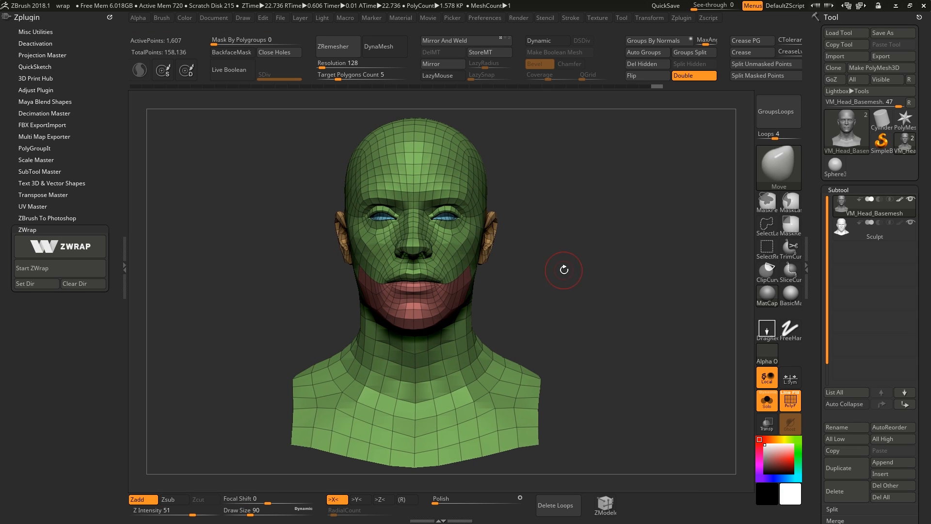
pyautogui.moveTo(584, 277)
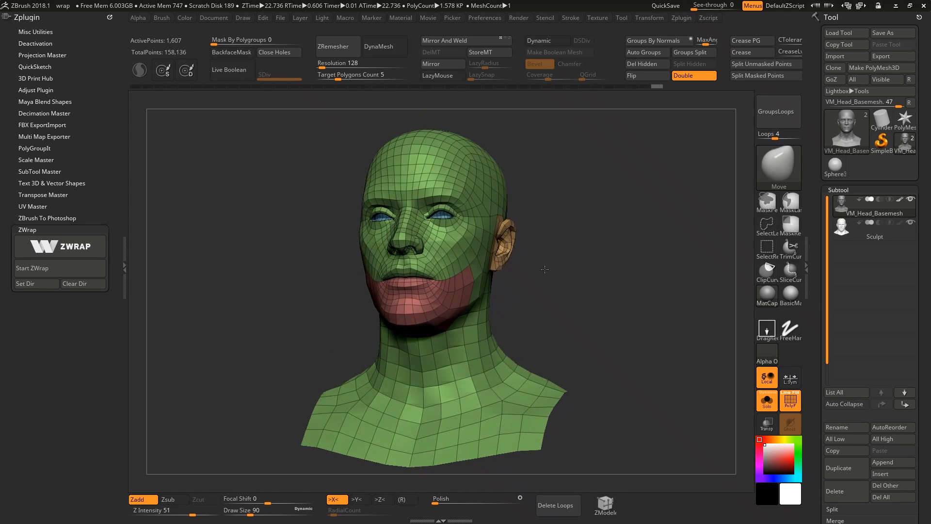
pyautogui.moveTo(543, 269); pyautogui.dragTo(551, 281)
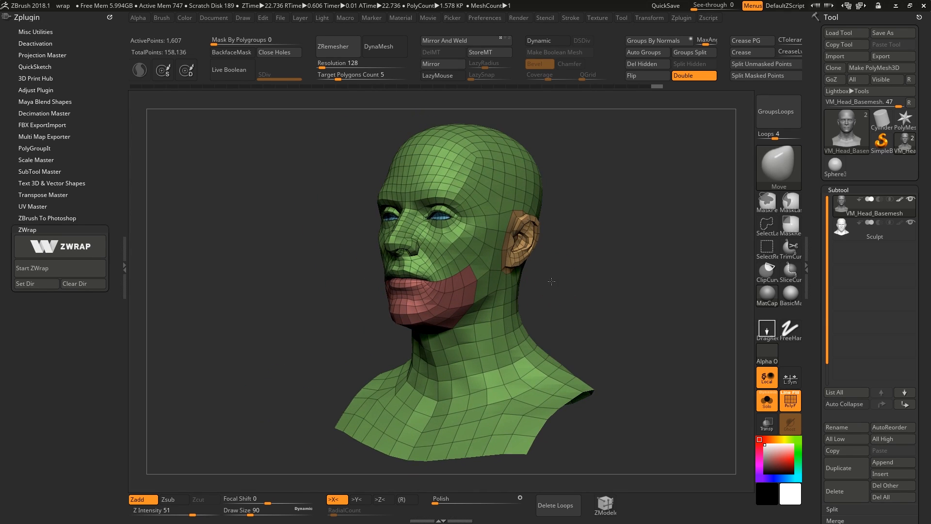
pyautogui.moveTo(551, 281); pyautogui.dragTo(573, 287)
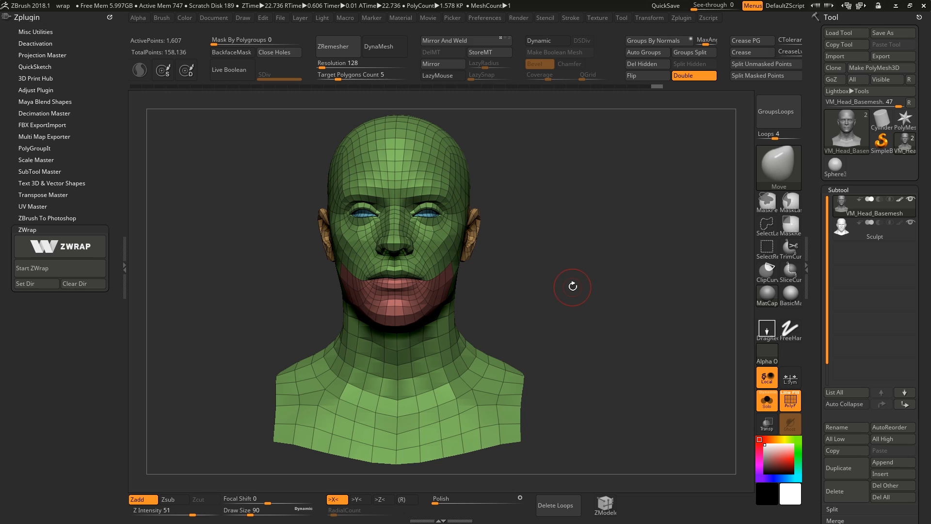
pyautogui.moveTo(601, 313)
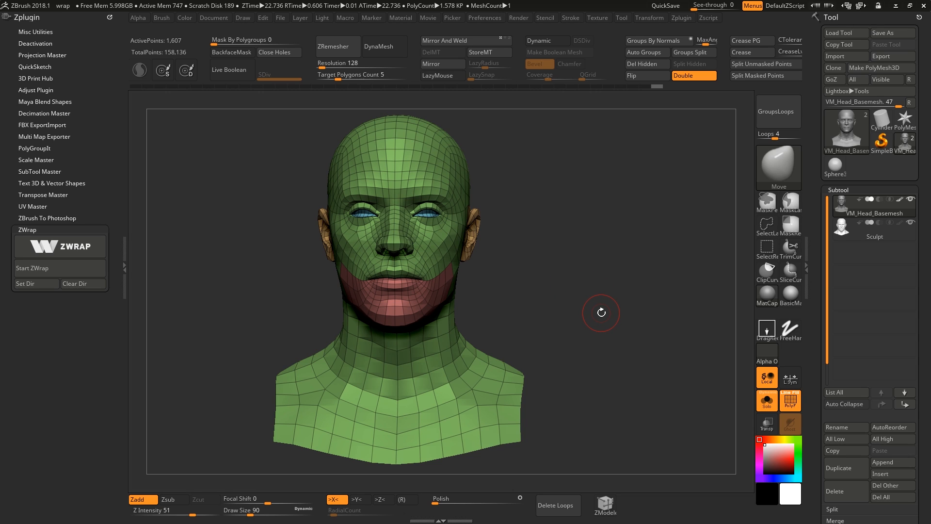
pyautogui.moveTo(601, 237)
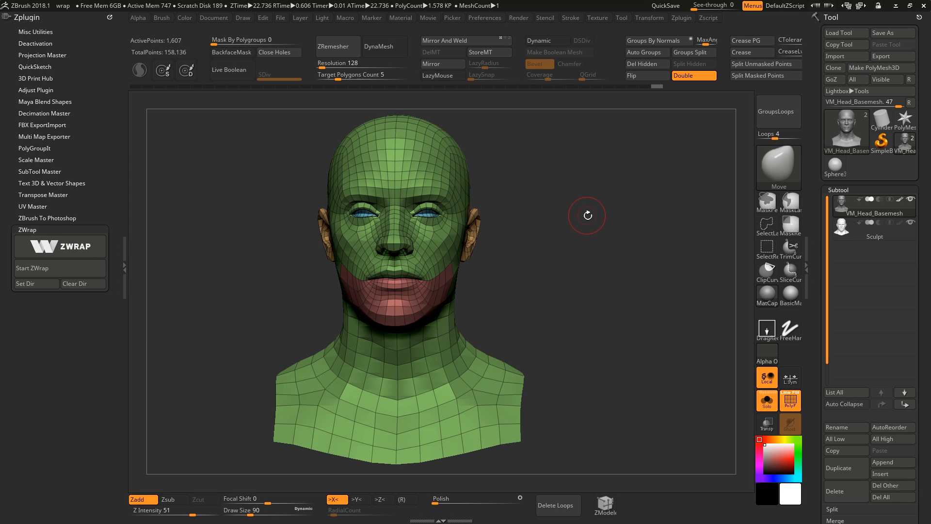
pyautogui.moveTo(143, 213)
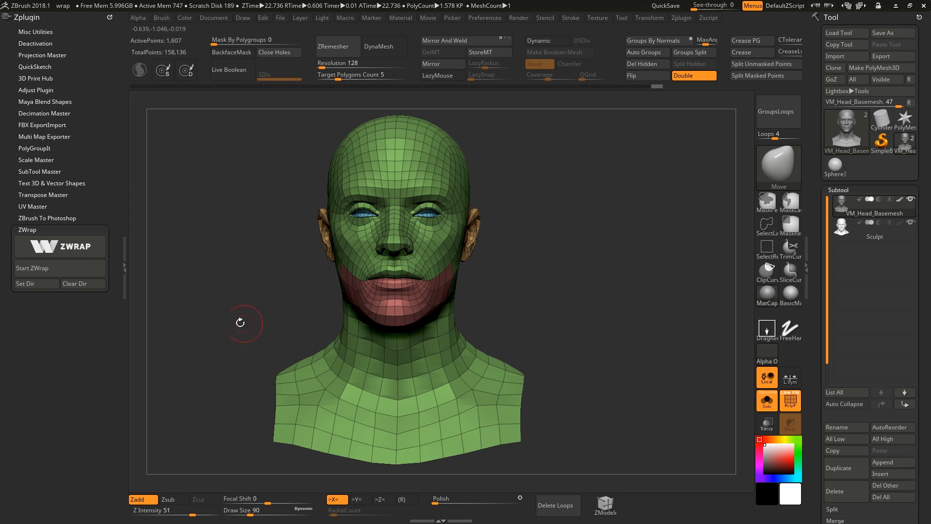
pyautogui.moveTo(618, 227)
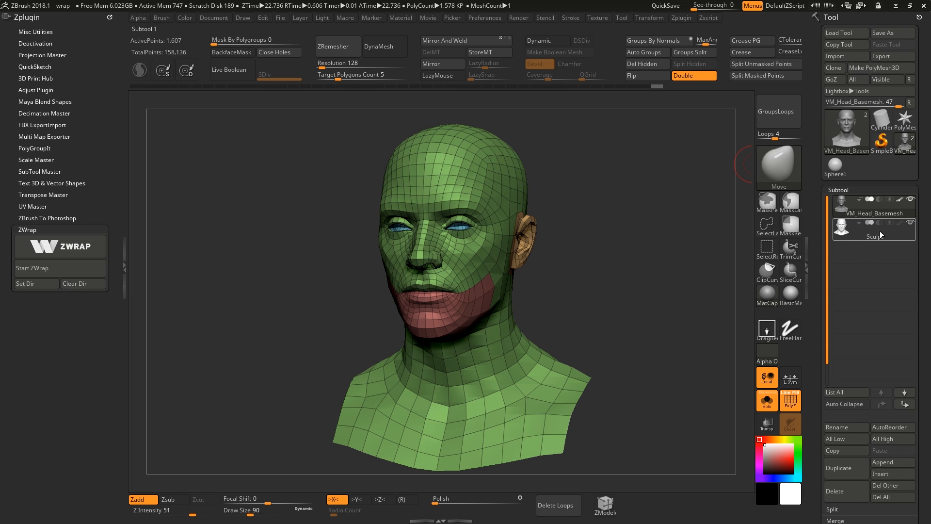
pyautogui.moveTo(855, 204)
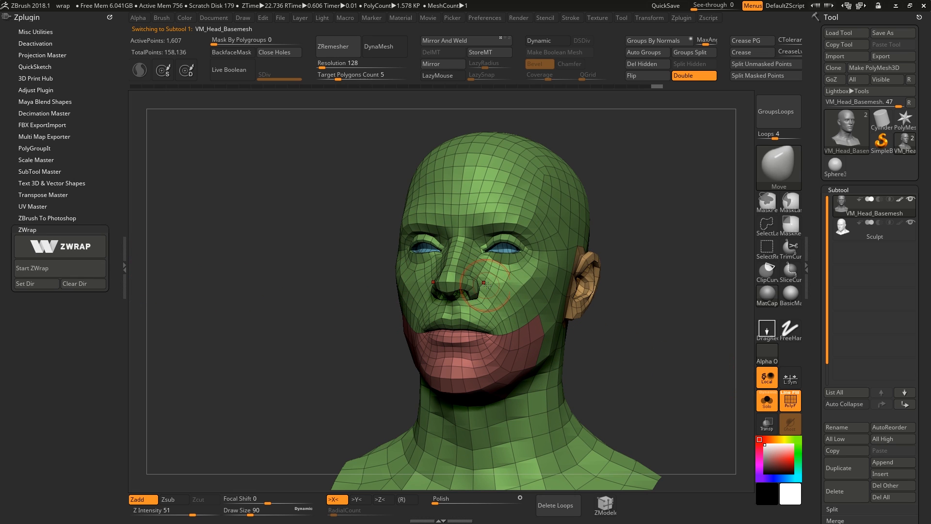
pyautogui.moveTo(493, 246)
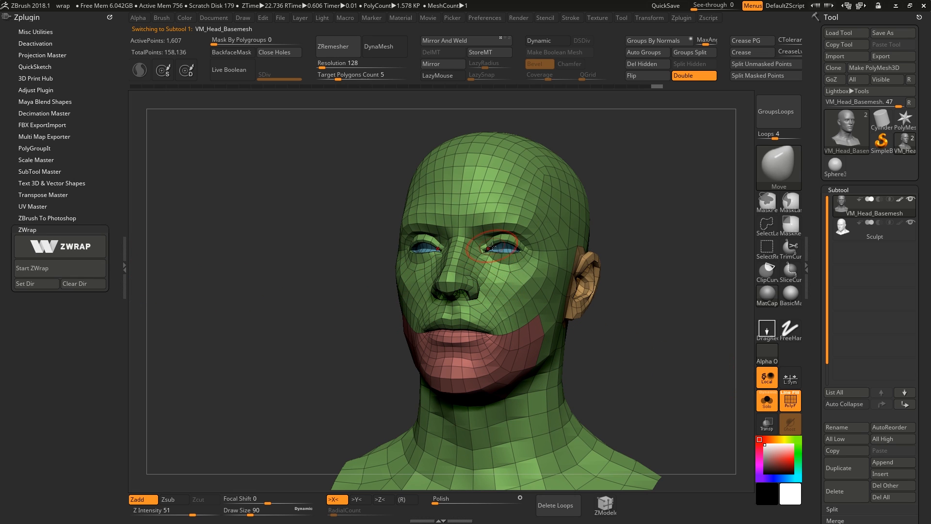
pyautogui.click(33, 267)
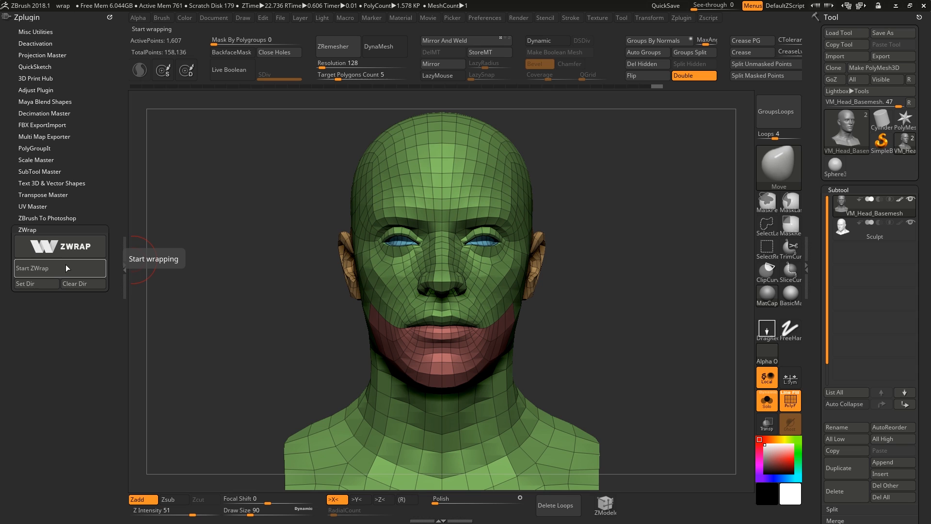
pyautogui.click(32, 268)
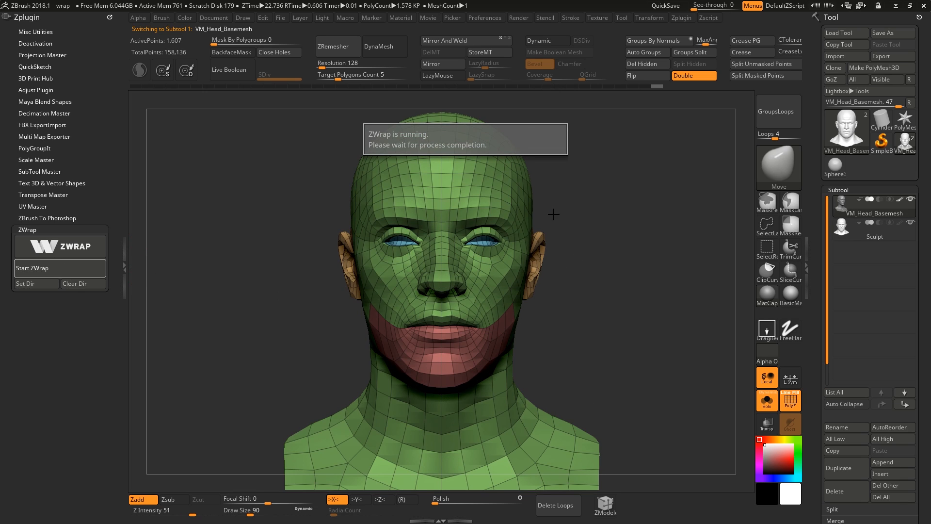
# Add matching landmark points on the base mesh and sculpted head with Sync Views enabled.
pyautogui.click(32, 267)
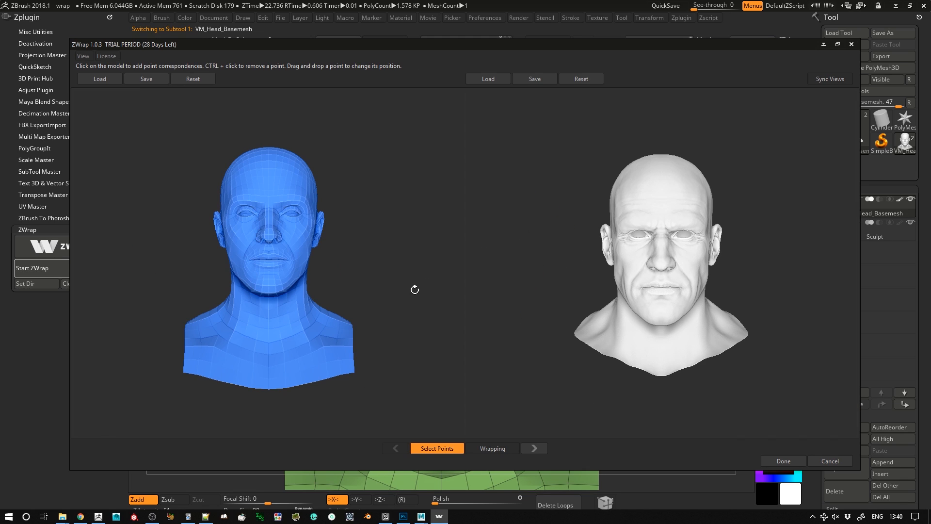
pyautogui.click(99, 79)
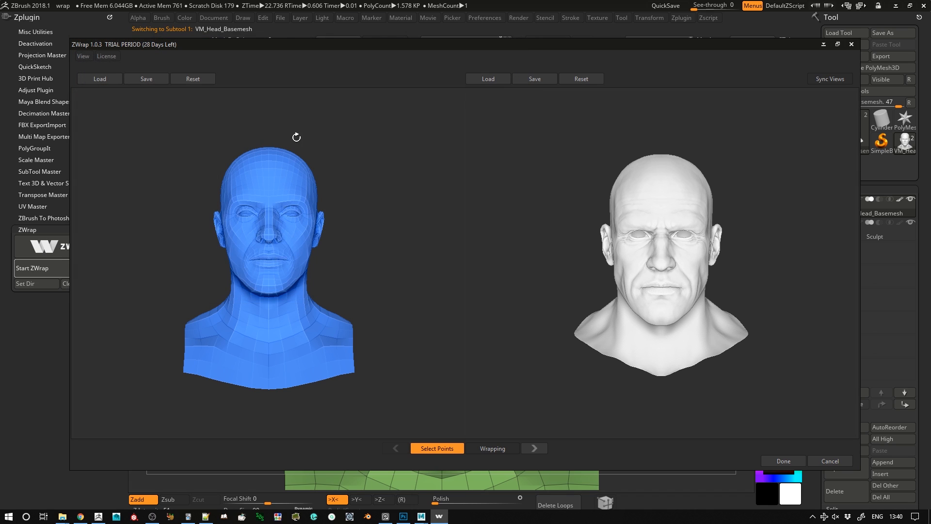
pyautogui.click(99, 78)
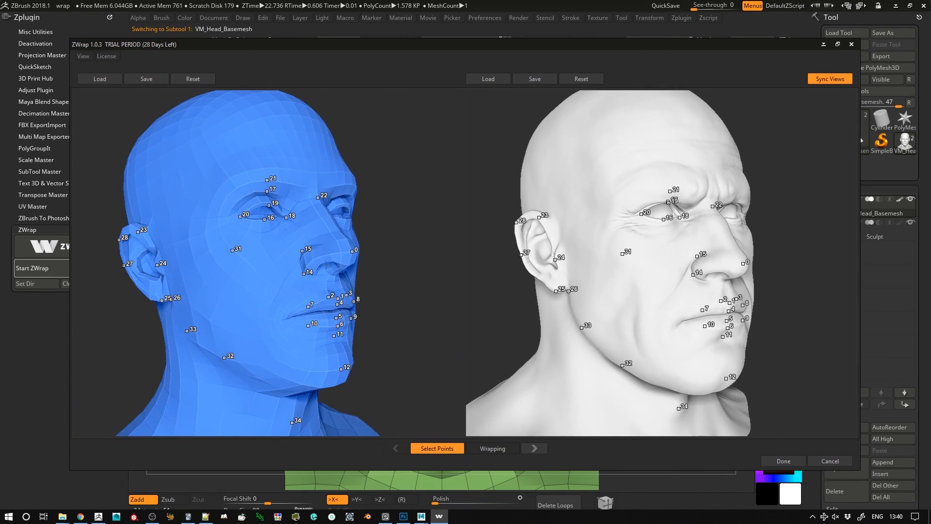
# Turn both heads to a side view and add another matching landmark on the face.
pyautogui.moveTo(267, 268); pyautogui.dragTo(315, 321)
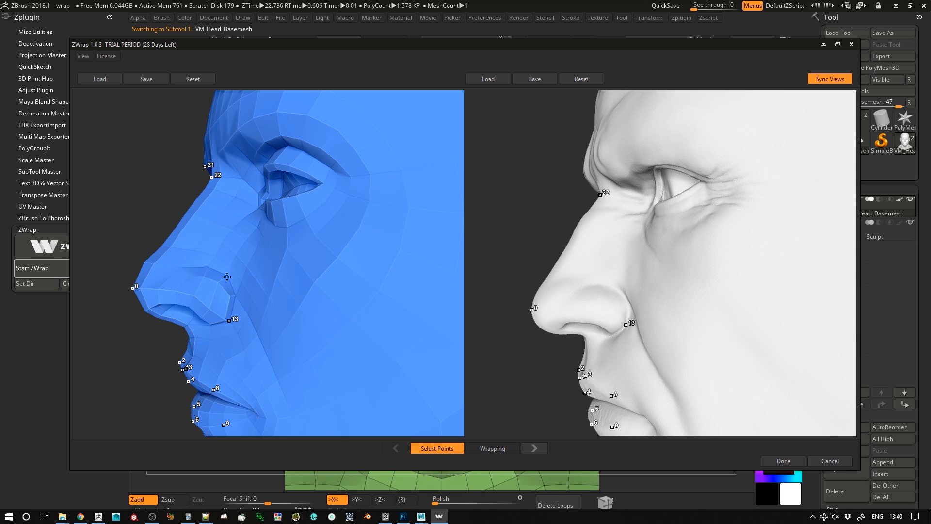
pyautogui.click(614, 296)
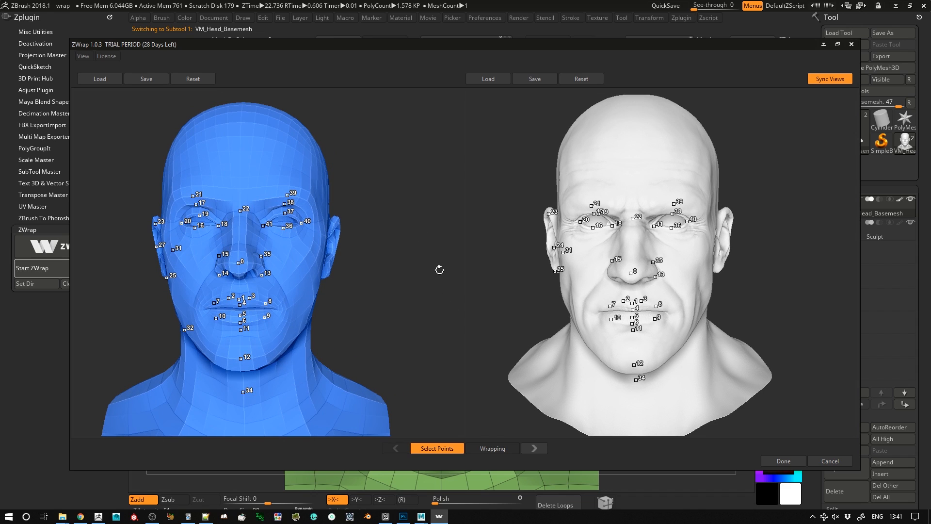
pyautogui.moveTo(452, 302)
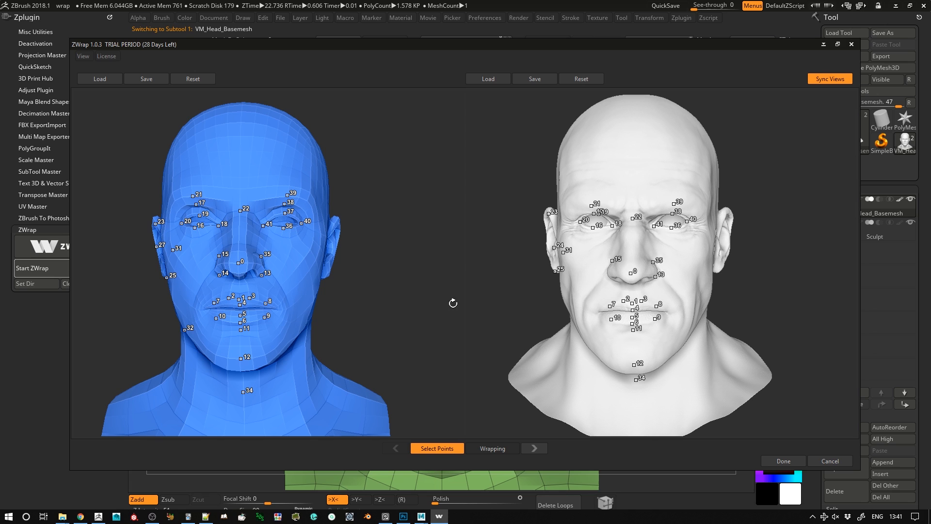
# Advance to the Wrapping stage and accept the default wrap Preferences with OK.
pyautogui.click(492, 448)
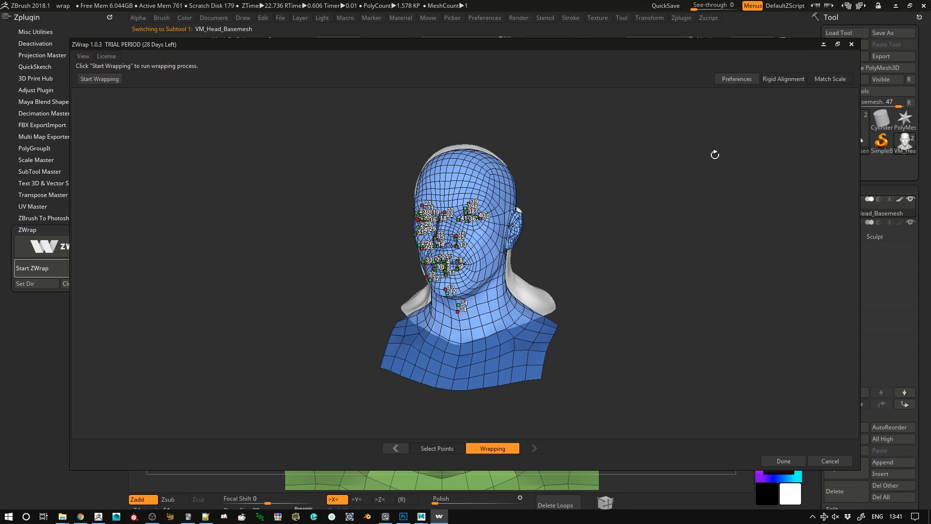
pyautogui.moveTo(733, 151)
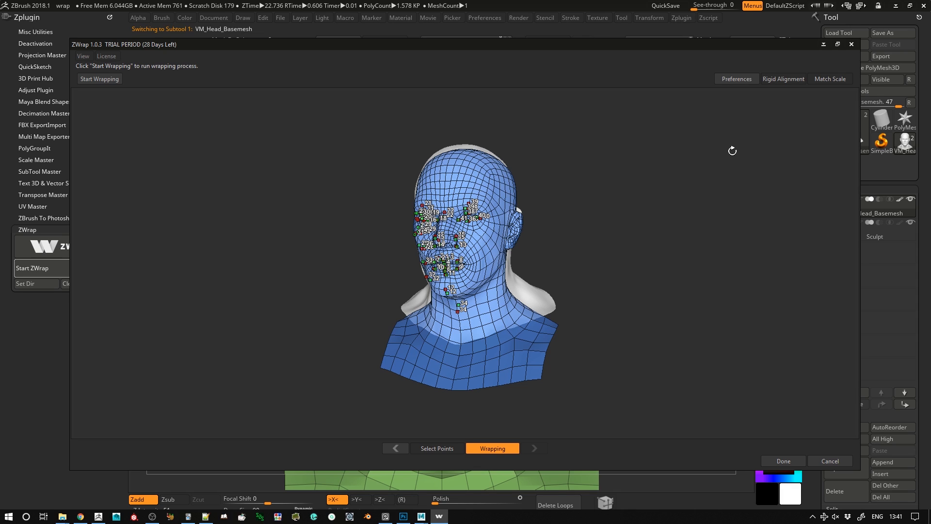
pyautogui.moveTo(715, 154)
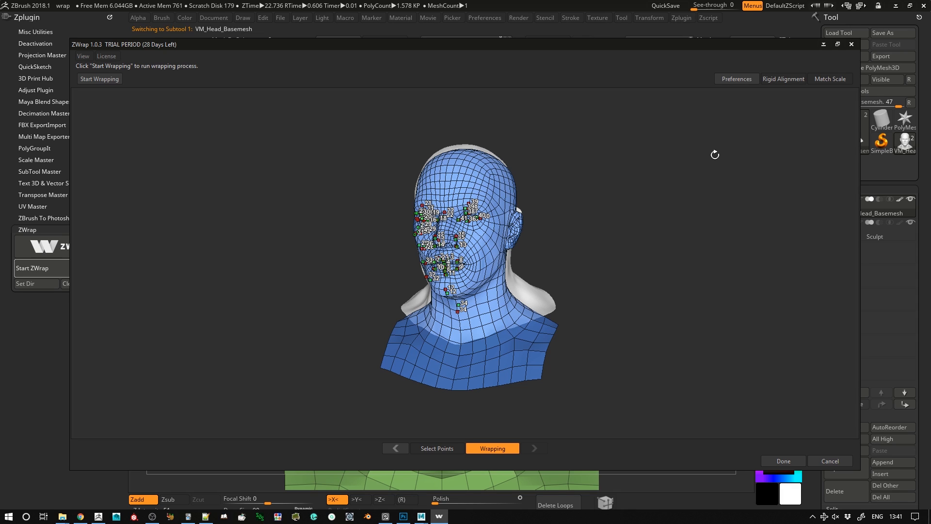
pyautogui.moveTo(725, 135)
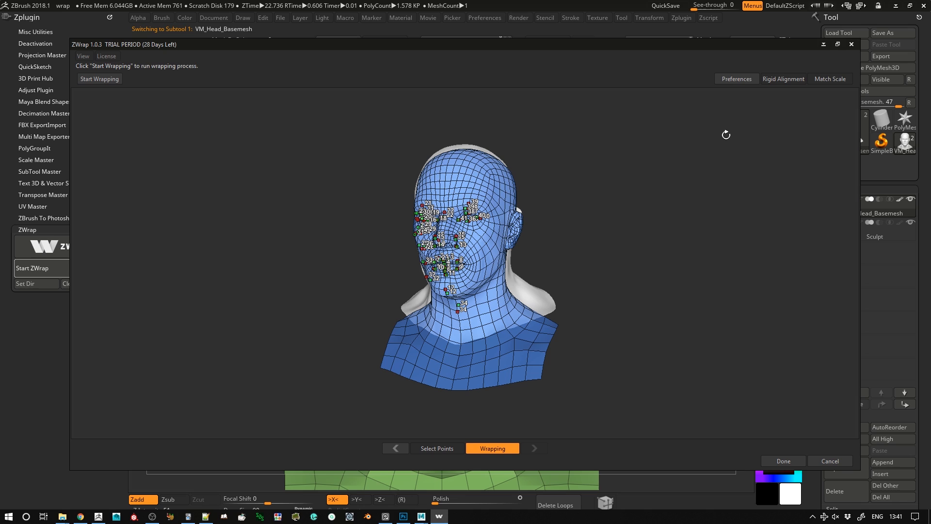
pyautogui.click(735, 78)
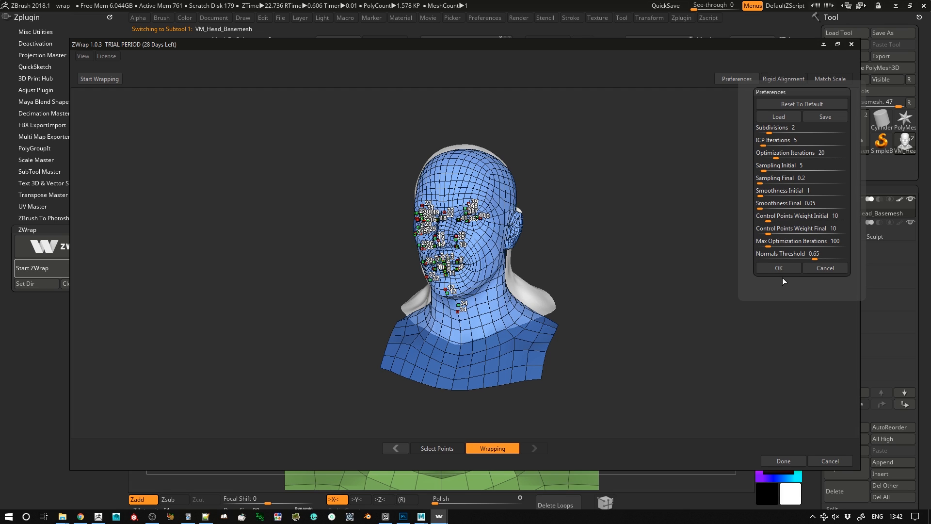
pyautogui.moveTo(503, 190)
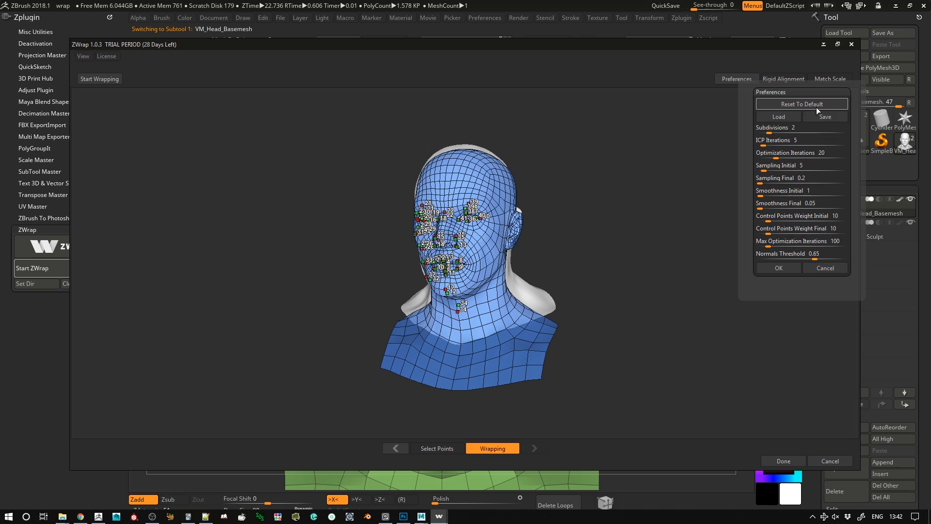
pyautogui.click(778, 268)
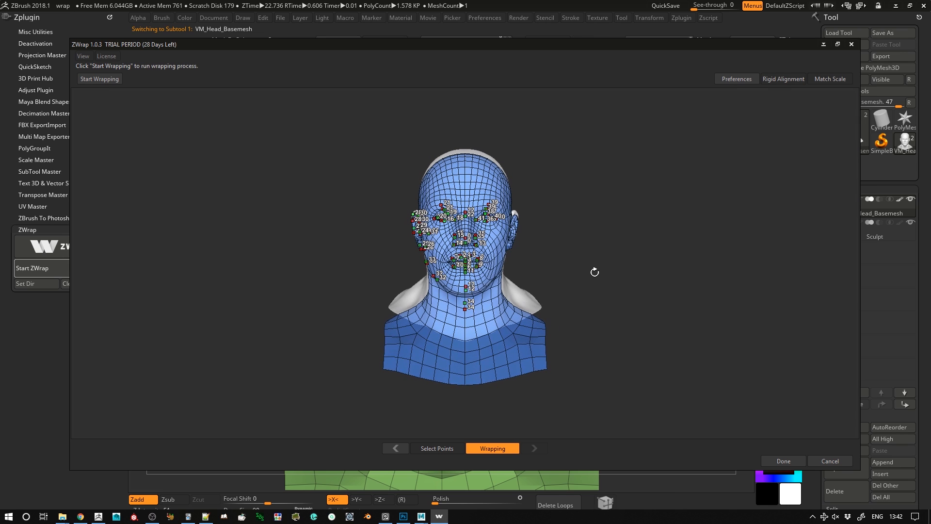
# Check the overlay alignment, run the wrap, and return the wrapped mesh to ZBrush with Done.
pyautogui.moveTo(594, 272); pyautogui.dragTo(296, 208)
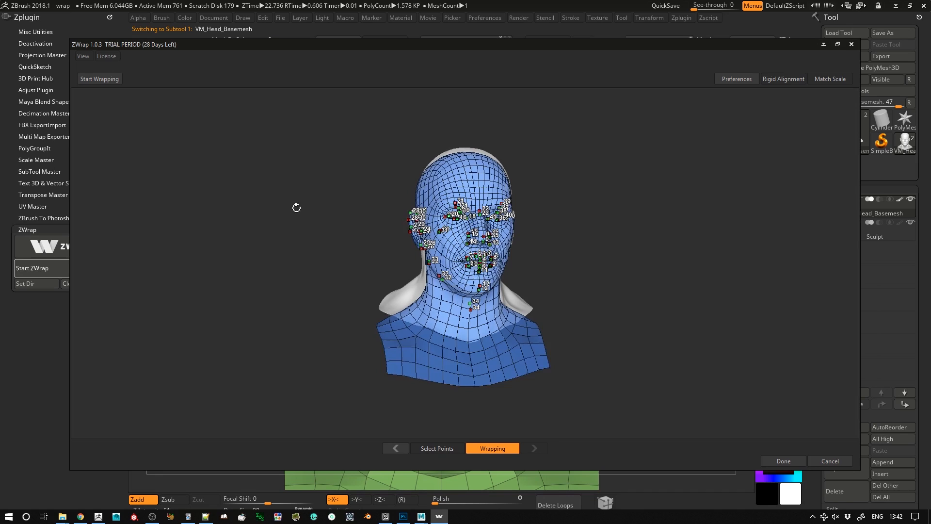
pyautogui.click(99, 79)
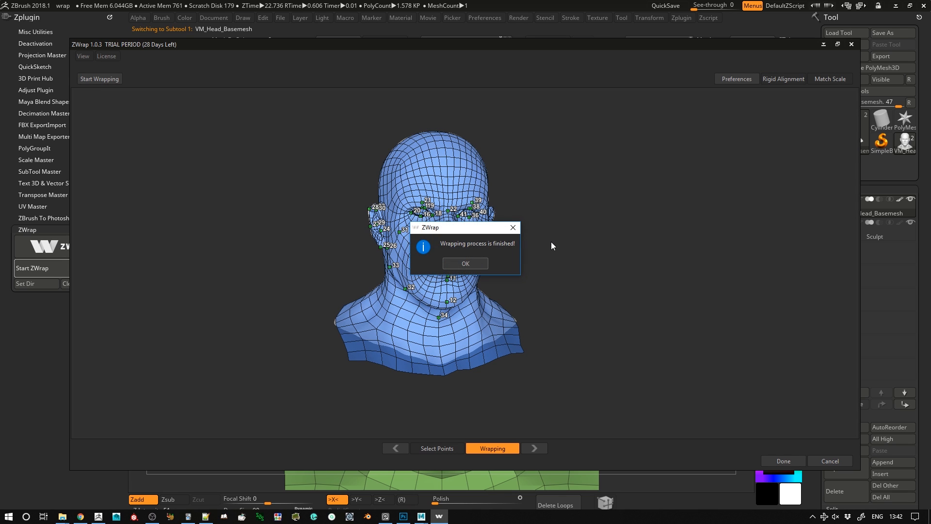
pyautogui.click(465, 263)
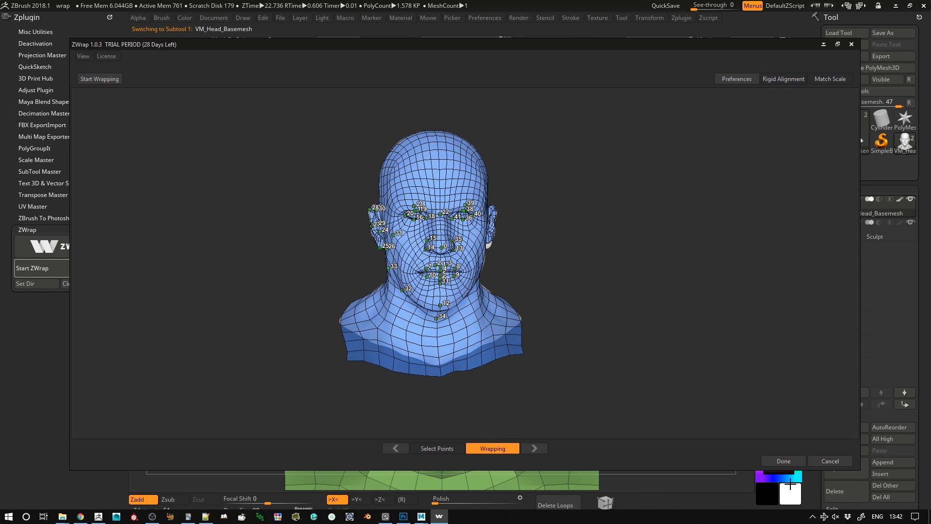
pyautogui.click(783, 461)
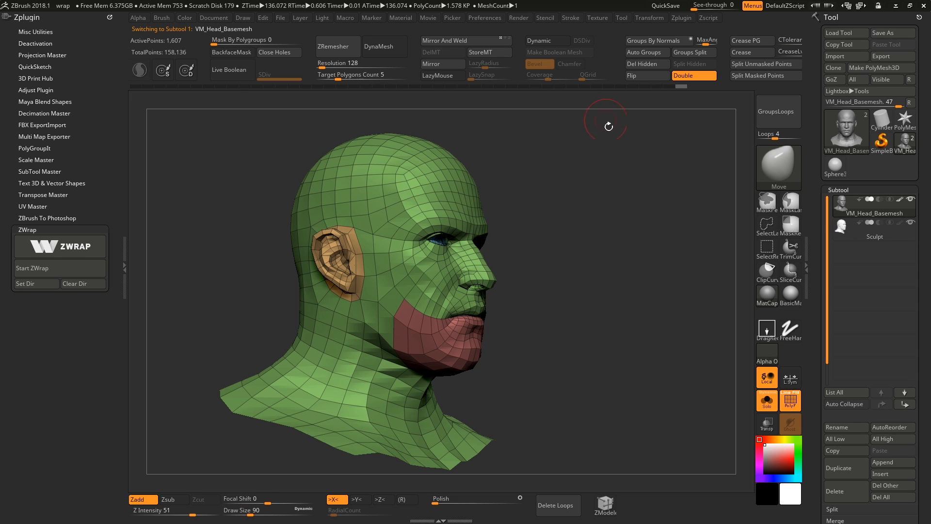
# Orbit the wrapped head to inspect it from the front and several angles.
pyautogui.moveTo(605, 125); pyautogui.dragTo(574, 292)
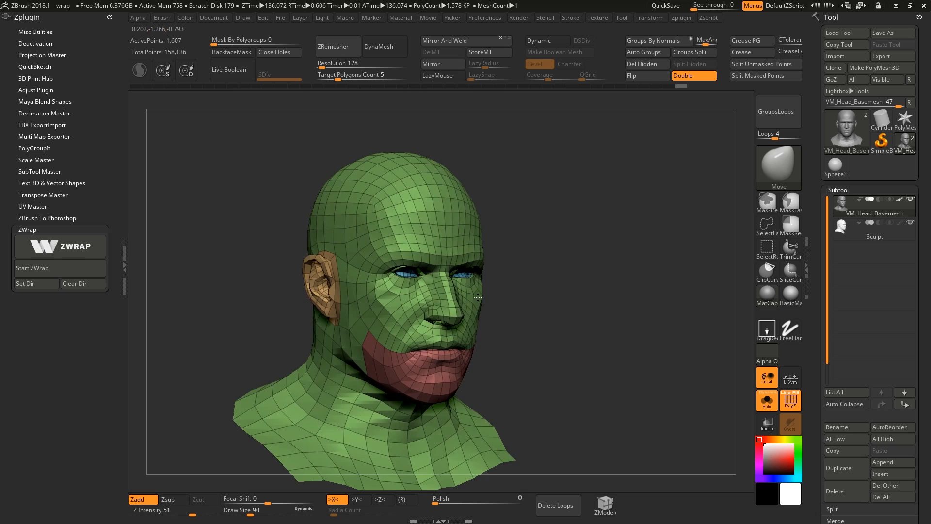
pyautogui.moveTo(478, 297); pyautogui.dragTo(434, 249)
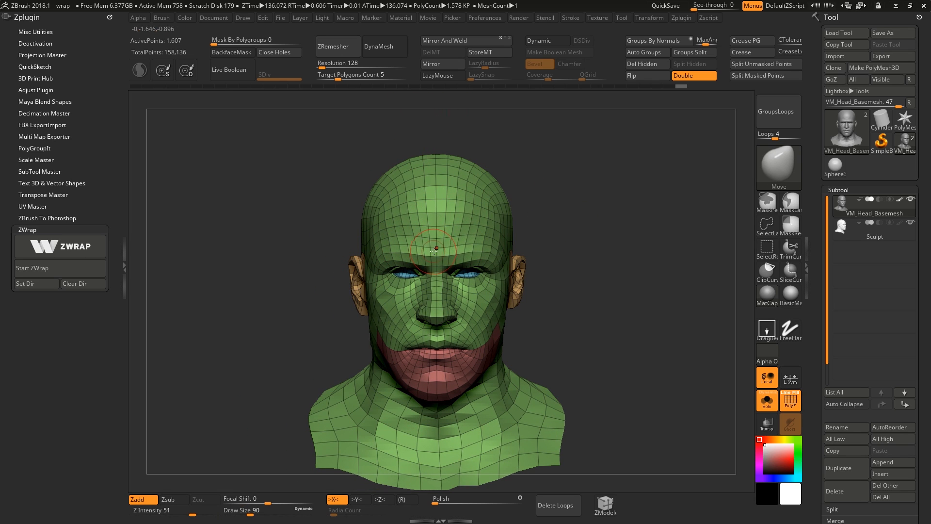
pyautogui.moveTo(436, 249); pyautogui.dragTo(487, 294)
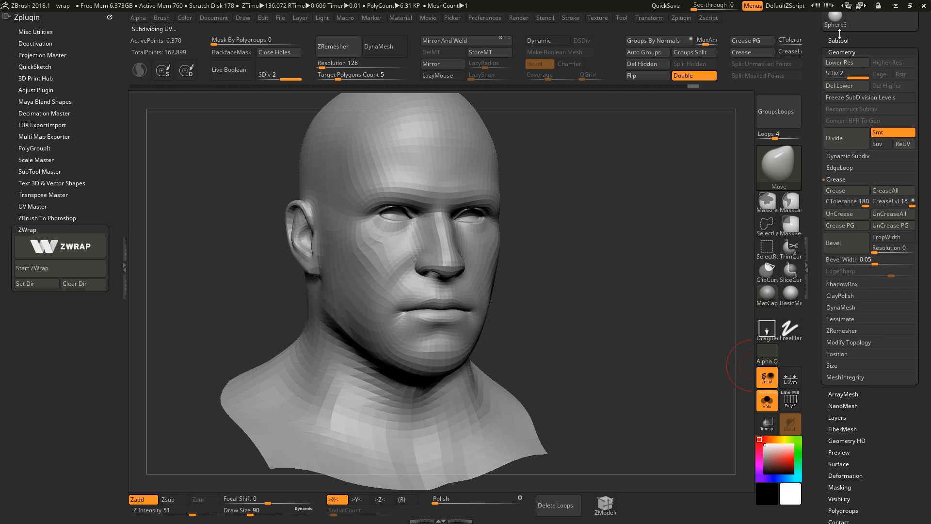
# Turn on PolyF and reveal the Subtool Project section with ProjectAll.
pyautogui.click(839, 41)
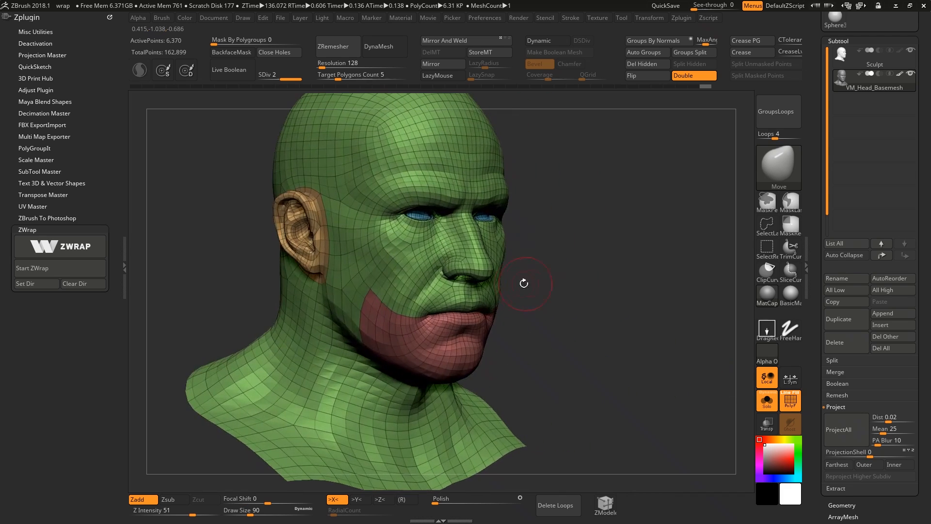
pyautogui.click(839, 429)
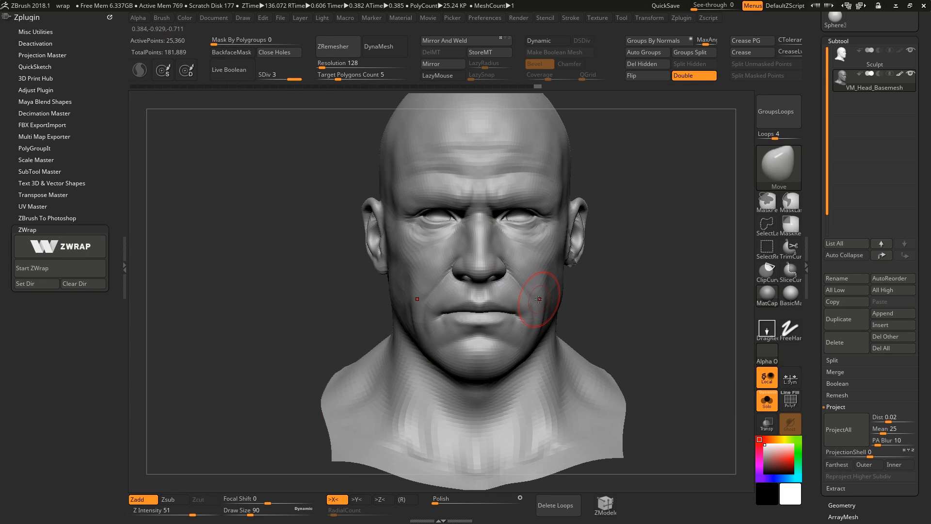
# Orbit through three-quarter views to check the face, nose and ear.
pyautogui.moveTo(539, 299); pyautogui.dragTo(532, 255)
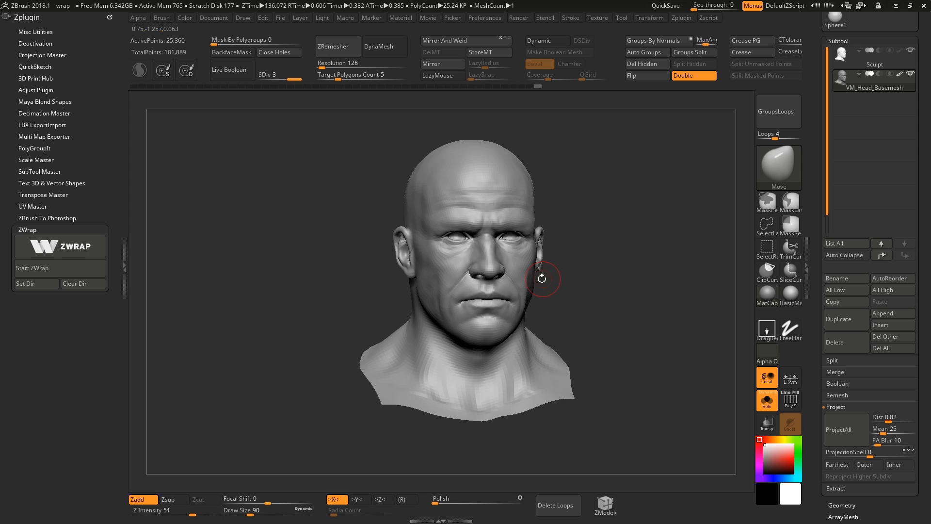
pyautogui.moveTo(542, 278); pyautogui.dragTo(503, 315)
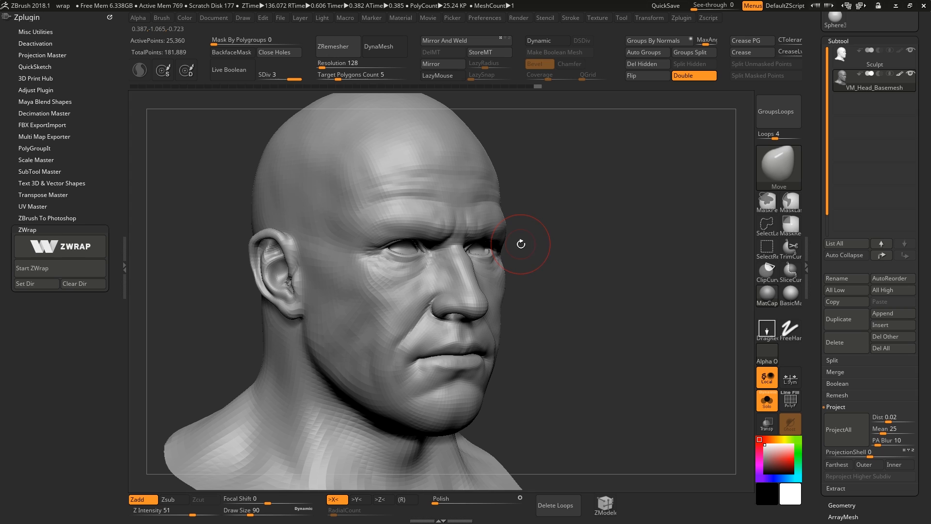
pyautogui.moveTo(519, 244); pyautogui.dragTo(527, 286)
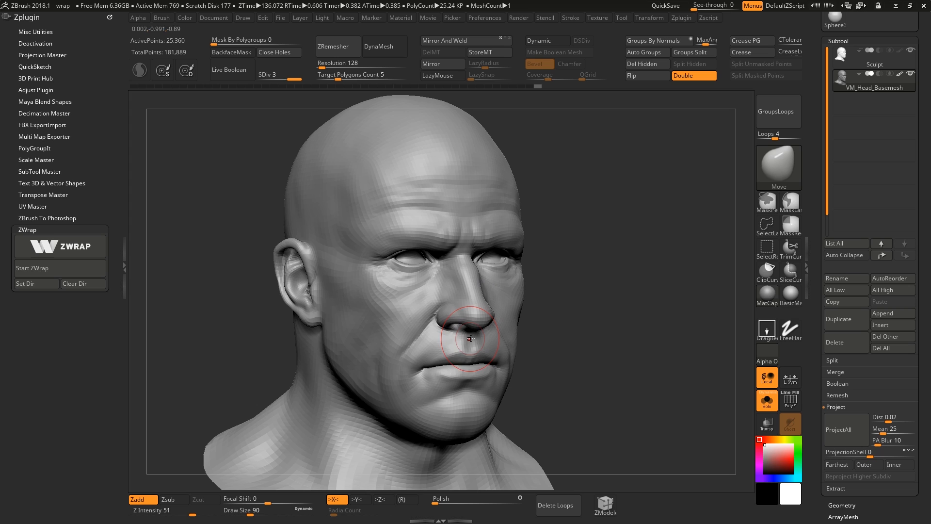
pyautogui.moveTo(469, 339); pyautogui.dragTo(475, 322)
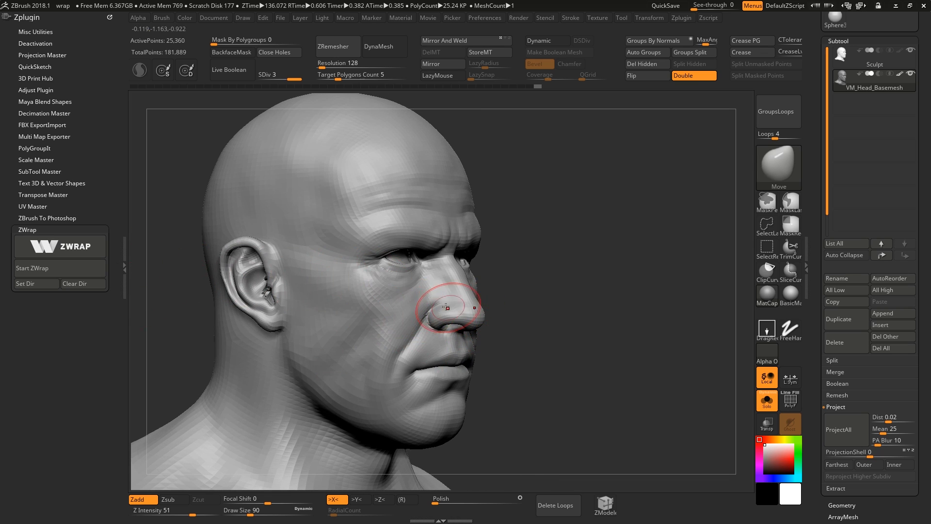
pyautogui.moveTo(450, 307); pyautogui.dragTo(622, 281)
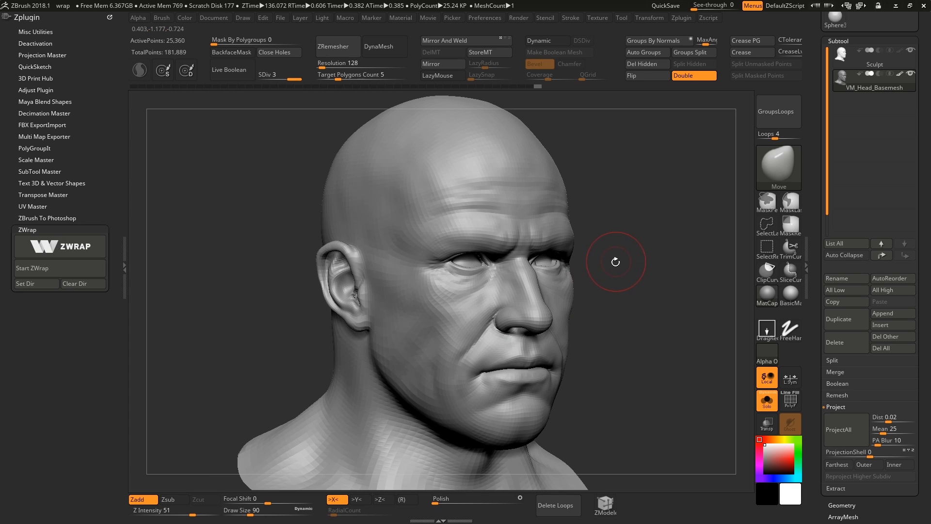
pyautogui.moveTo(585, 221)
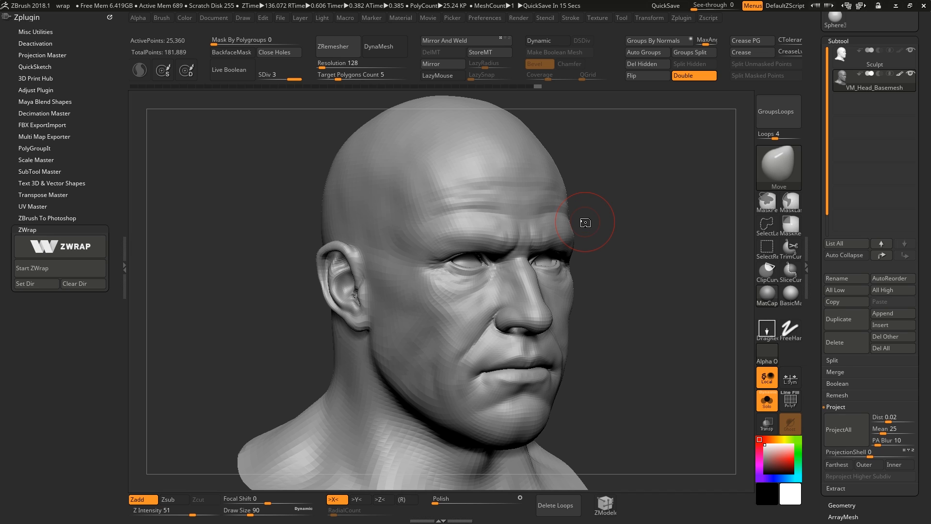
pyautogui.moveTo(558, 367)
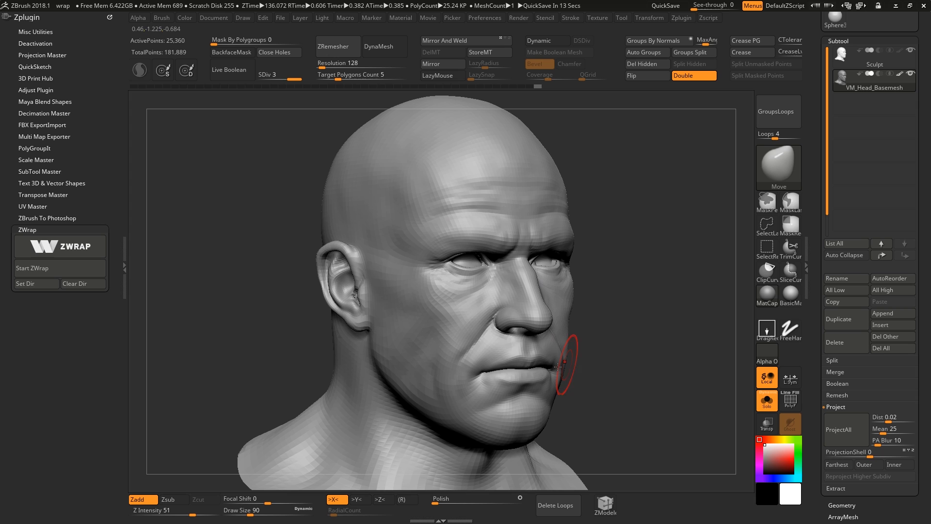
# Orbit to the side profile and back, then close in beneath the nose and chin.
pyautogui.moveTo(558, 366); pyautogui.dragTo(497, 283)
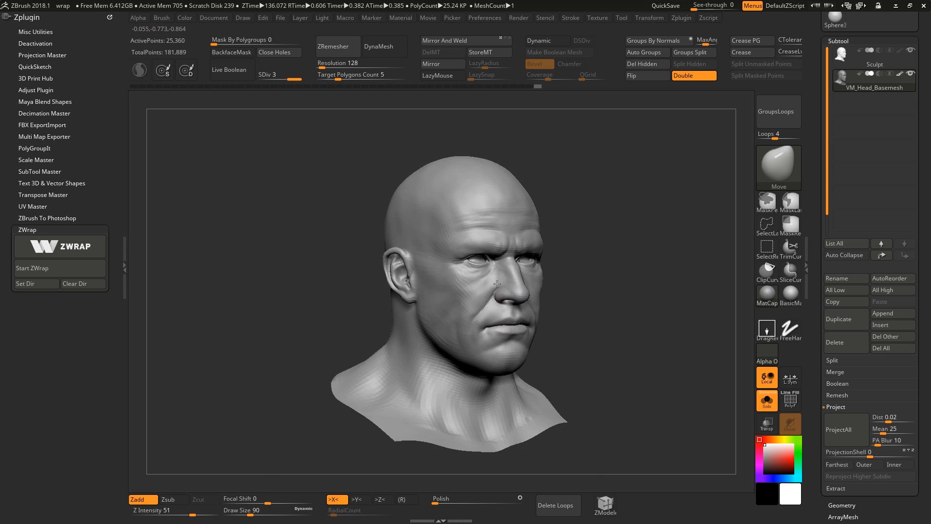
pyautogui.moveTo(498, 283); pyautogui.dragTo(521, 322)
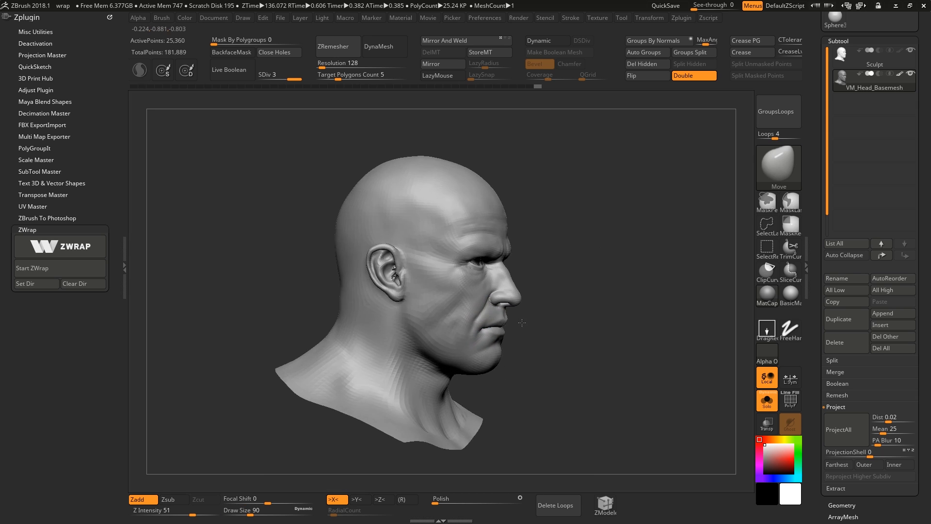
pyautogui.moveTo(523, 322); pyautogui.dragTo(409, 346)
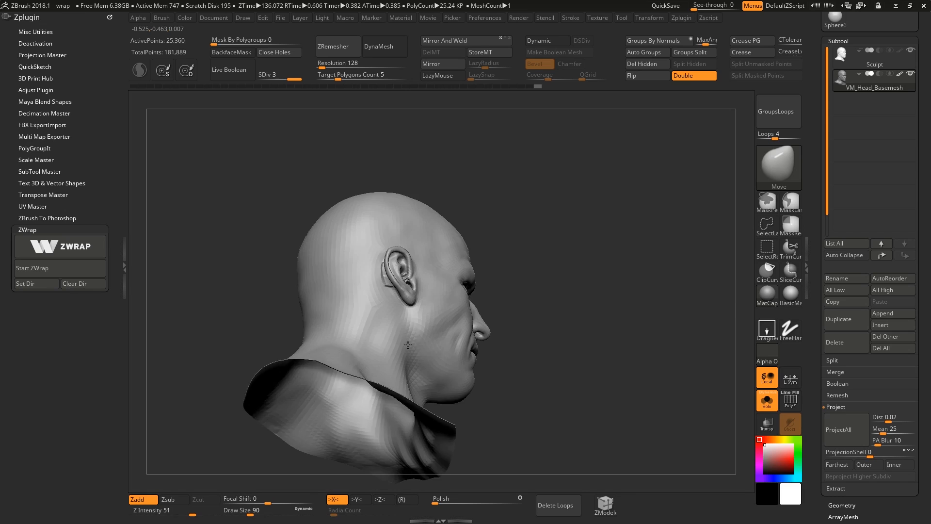
pyautogui.moveTo(410, 346); pyautogui.dragTo(448, 321)
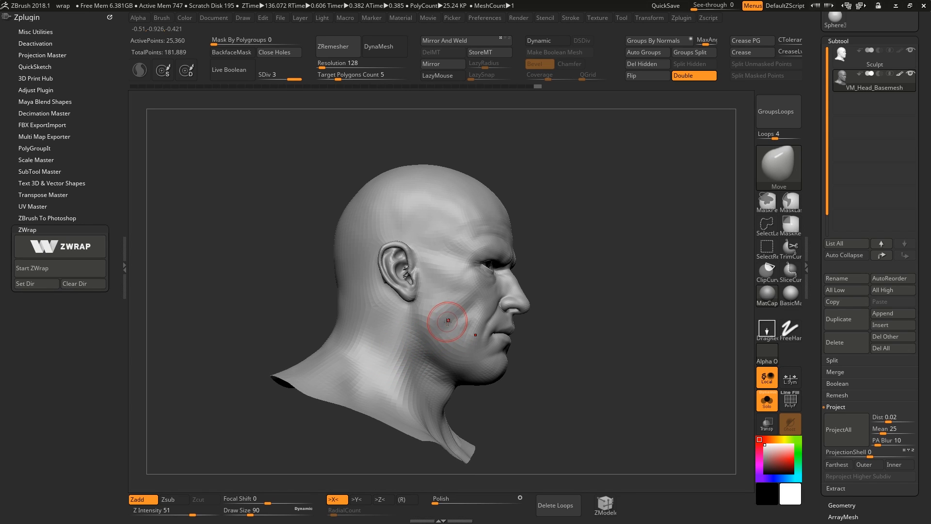
pyautogui.moveTo(448, 321); pyautogui.dragTo(529, 267)
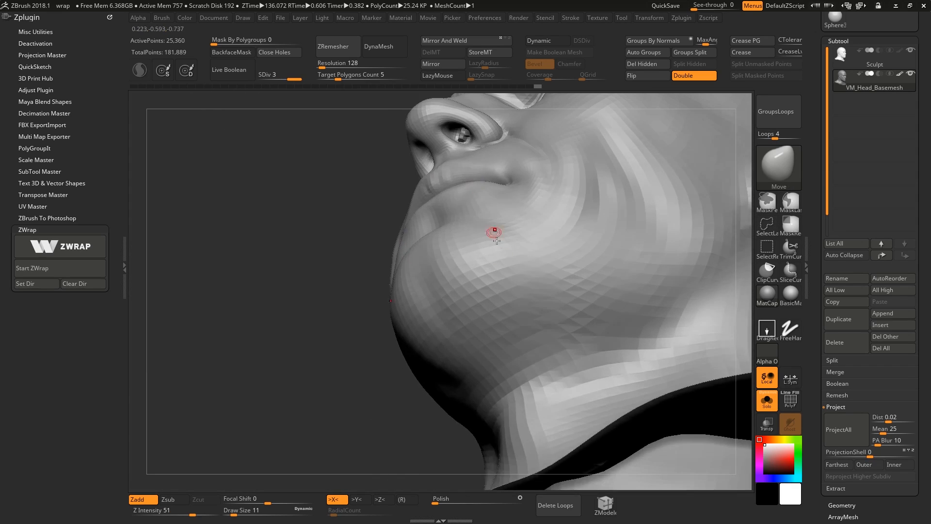
# Look inside the nostril, switch to the VM_Head_Basemesh subtool, and frame the whole head.
pyautogui.moveTo(493, 232); pyautogui.dragTo(460, 280)
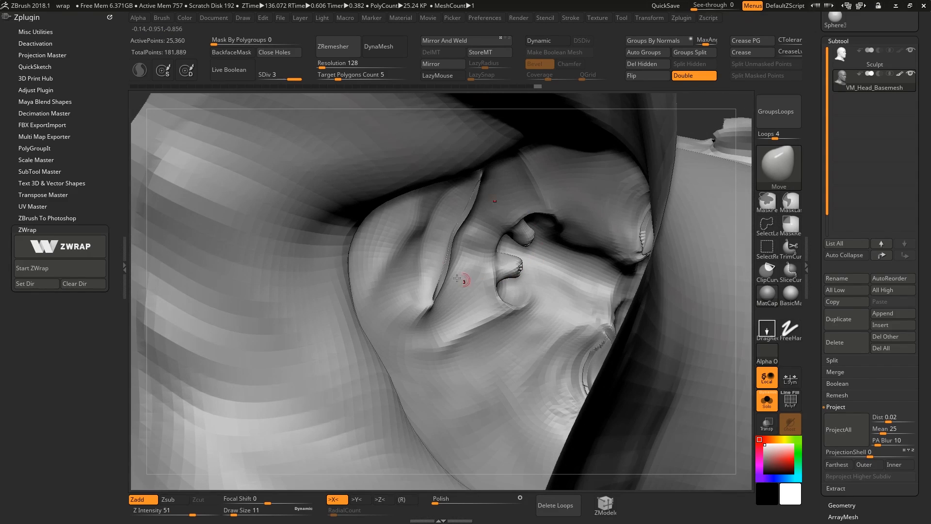
pyautogui.moveTo(460, 280); pyautogui.dragTo(552, 225)
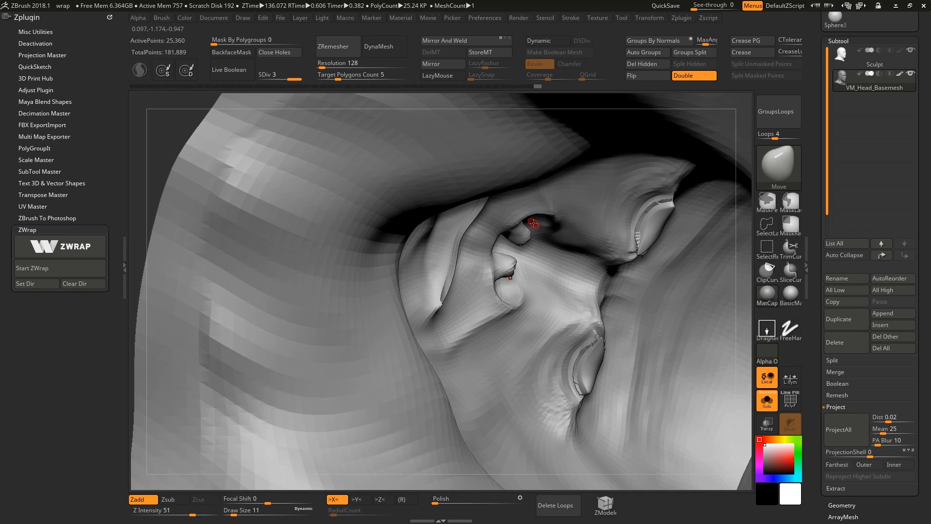
pyautogui.click(839, 53)
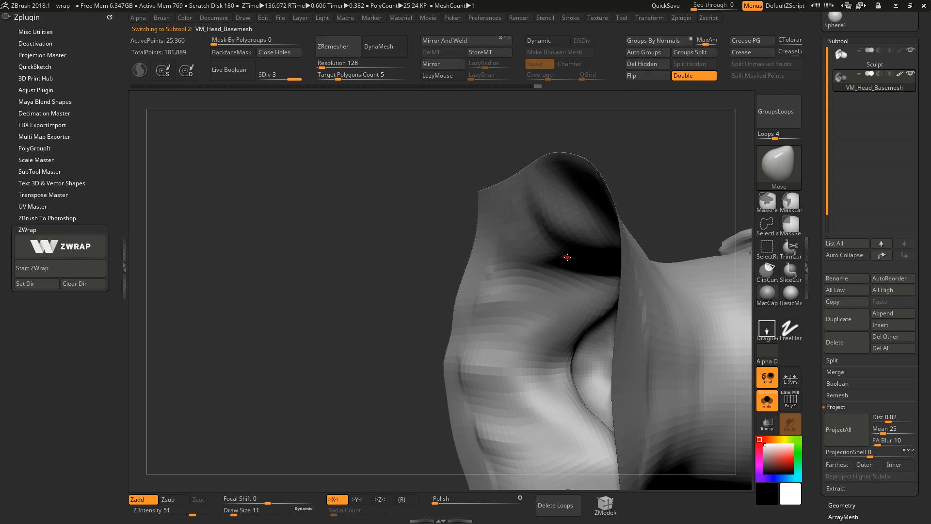
pyautogui.moveTo(567, 257); pyautogui.dragTo(417, 341)
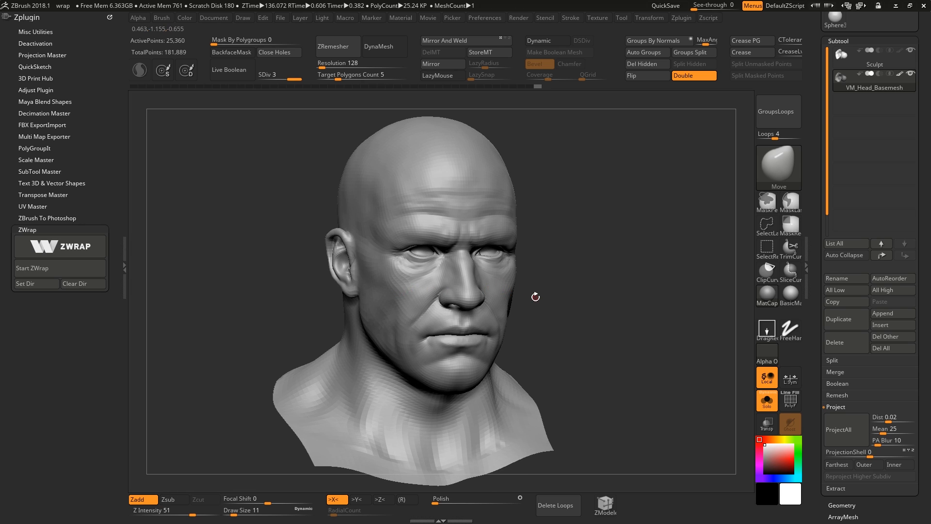
pyautogui.moveTo(532, 299)
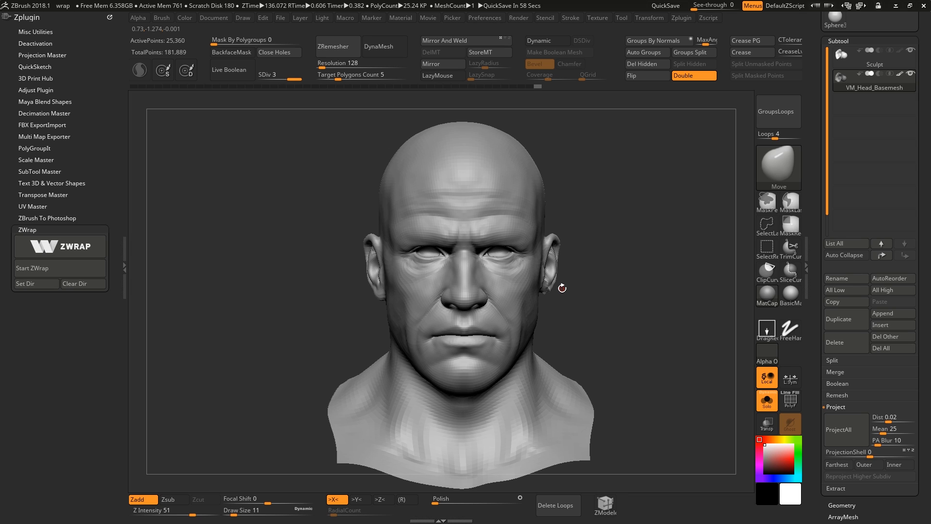
# Orbit the head from a three-quarter view round to face front.
pyautogui.moveTo(561, 288); pyautogui.dragTo(549, 263)
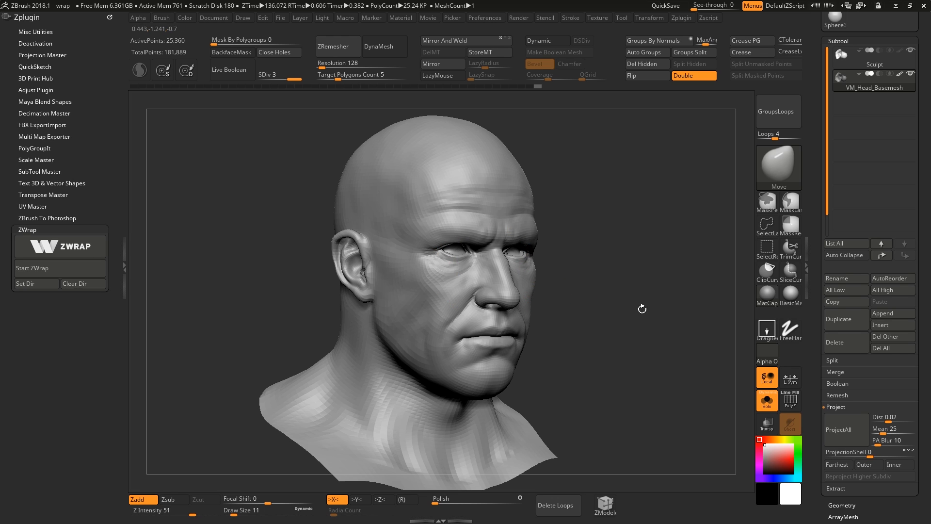
pyautogui.moveTo(642, 309); pyautogui.dragTo(581, 286)
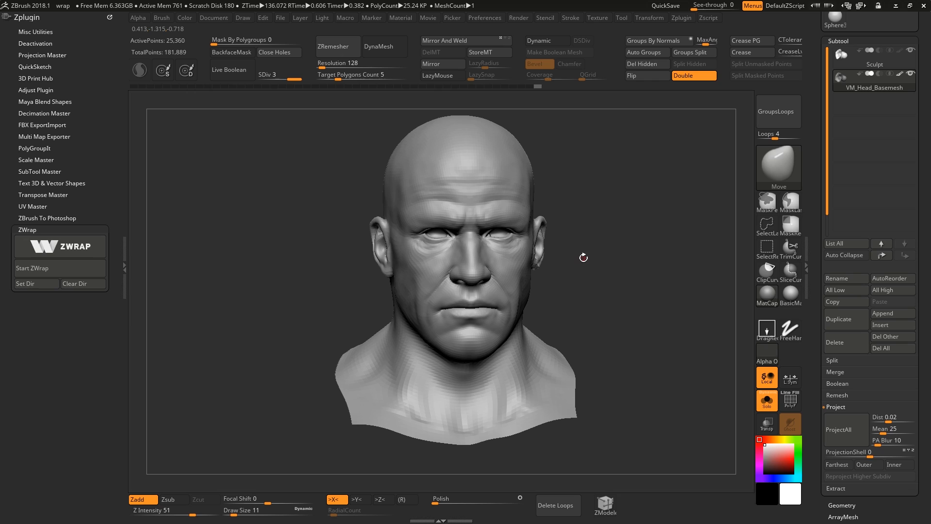
pyautogui.moveTo(592, 254)
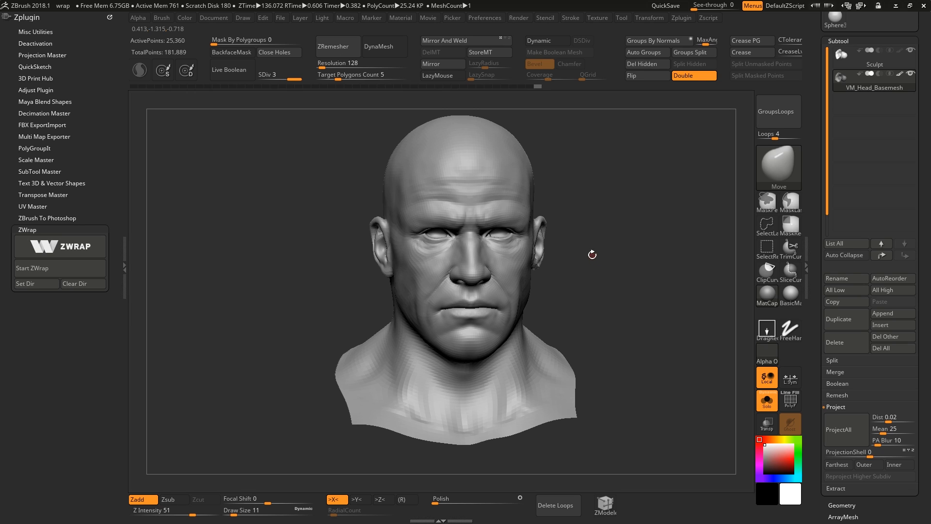
pyautogui.moveTo(590, 205)
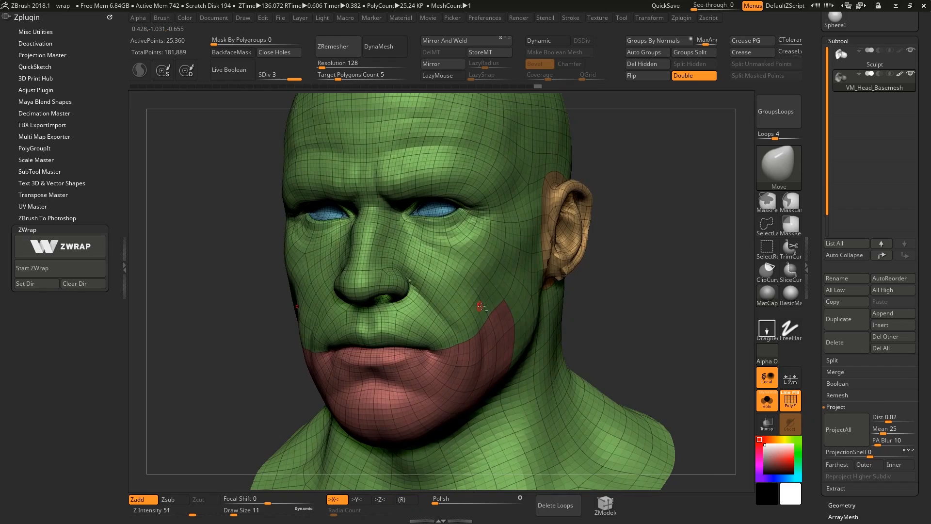
pyautogui.moveTo(476, 297); pyautogui.dragTo(472, 232)
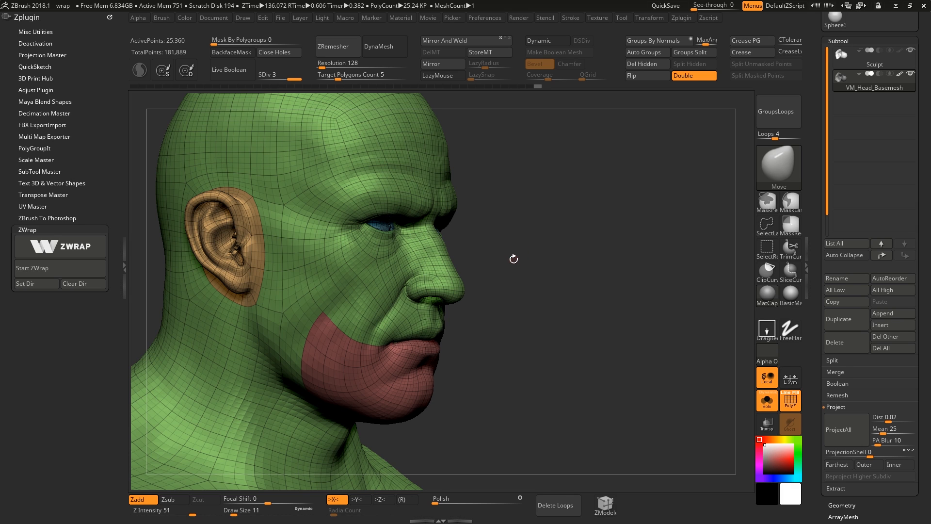
pyautogui.moveTo(514, 258); pyautogui.dragTo(574, 275)
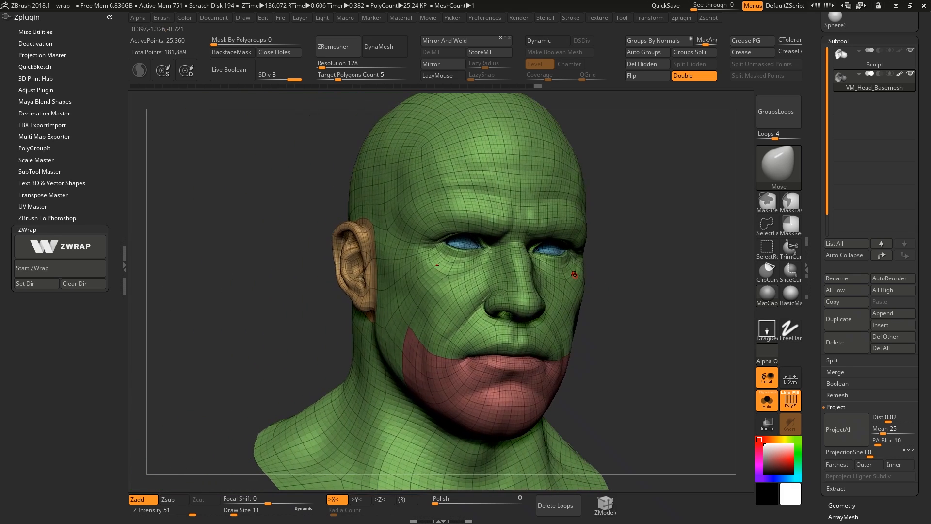